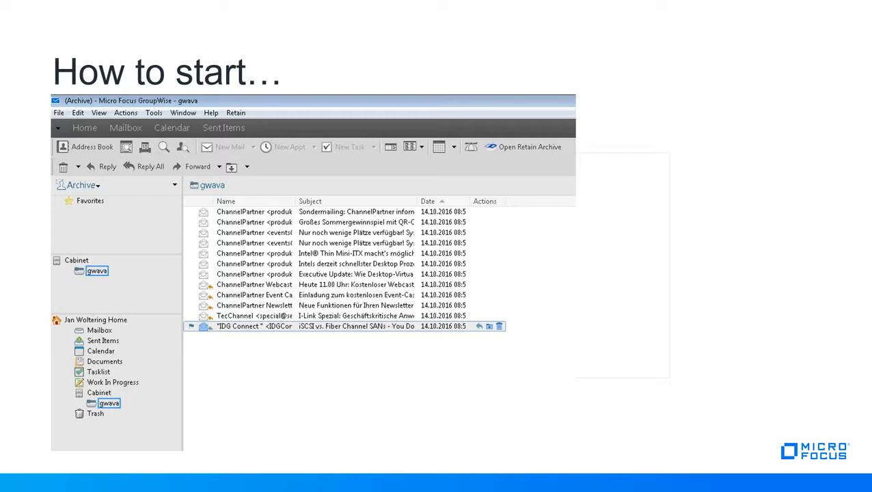
mouse_move(3, 385)
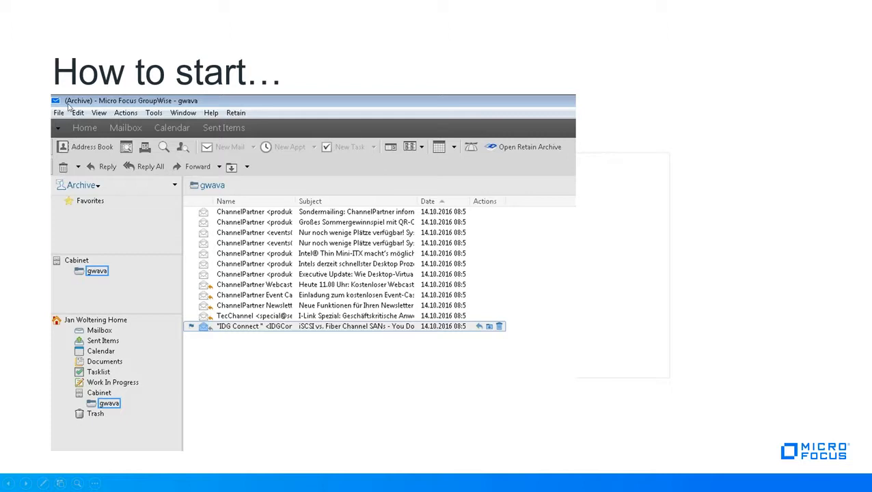
mouse_move(82, 112)
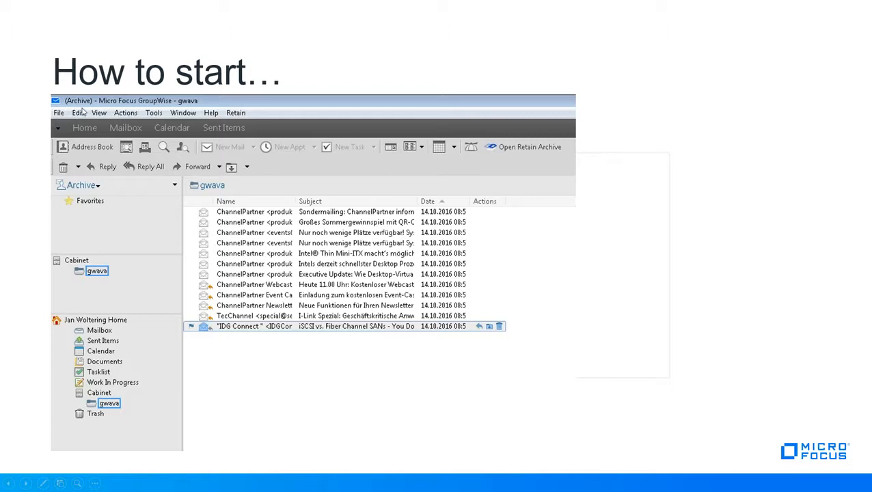
mouse_move(80, 111)
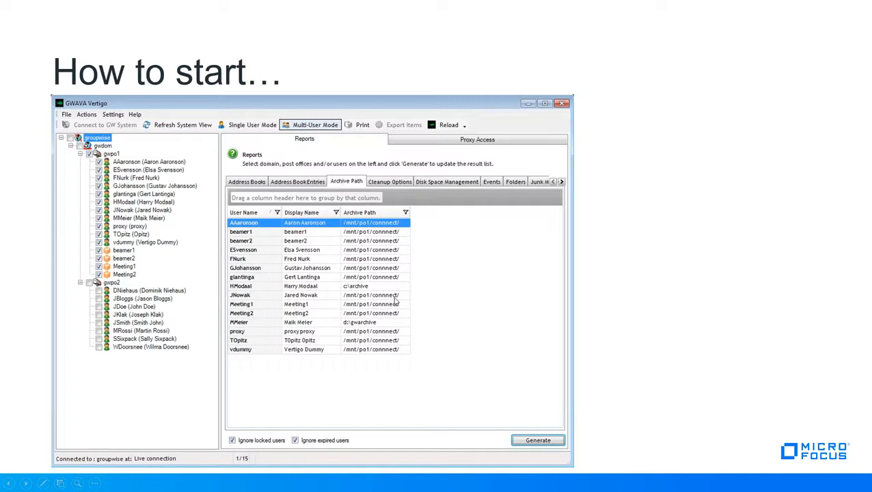
mouse_move(330, 270)
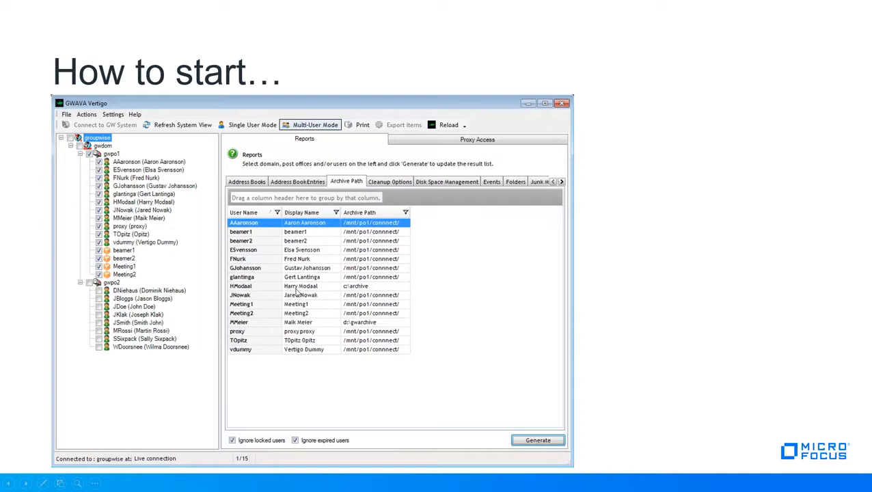
mouse_move(336, 299)
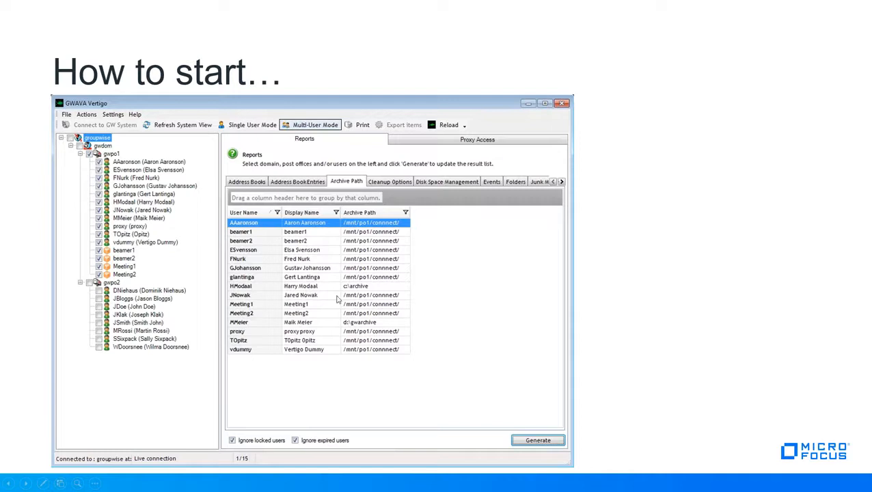
mouse_move(345, 293)
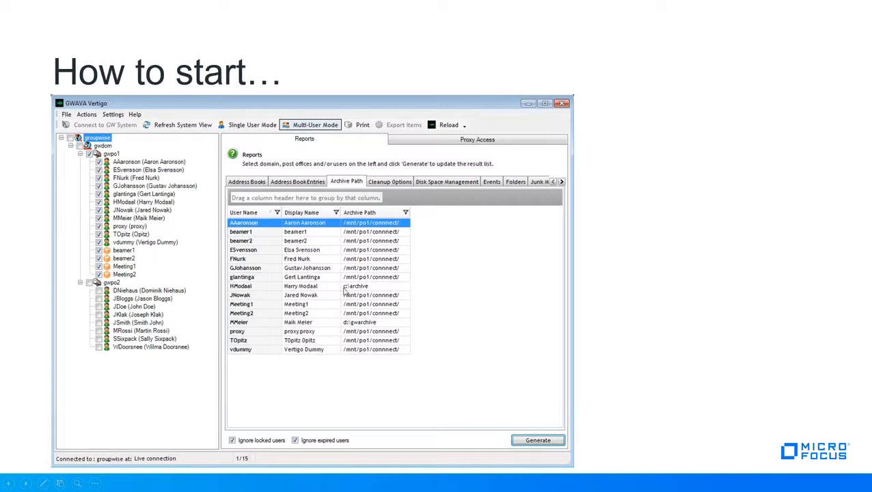
mouse_move(347, 326)
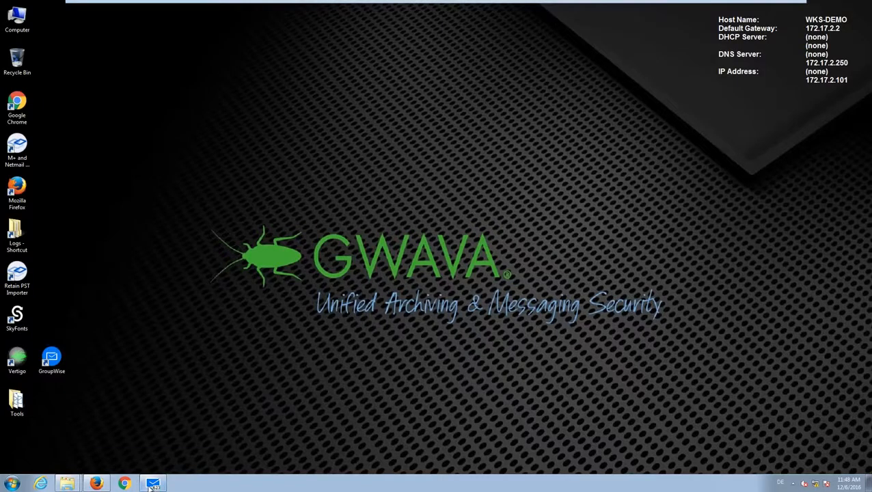
- Start the GroupWise client from the desktop shortcut, landing on Fred Nurk's Mailbox of 623 items
left_click(153, 484)
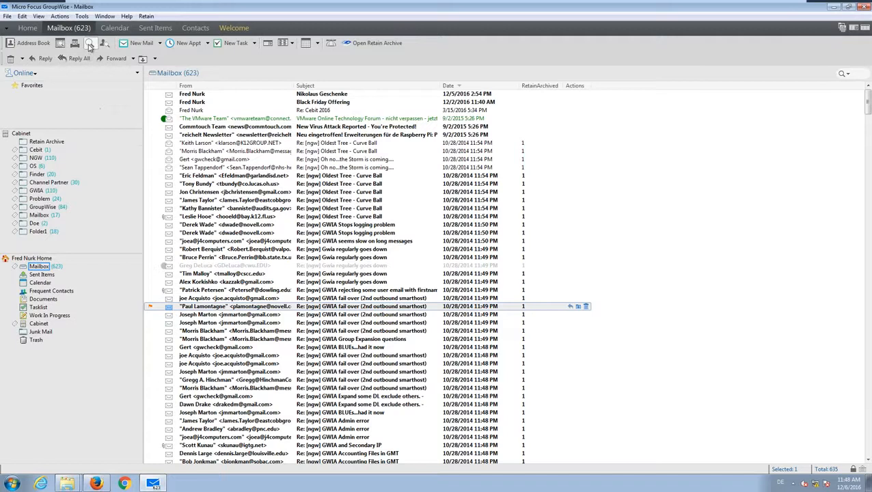
mouse_move(90, 42)
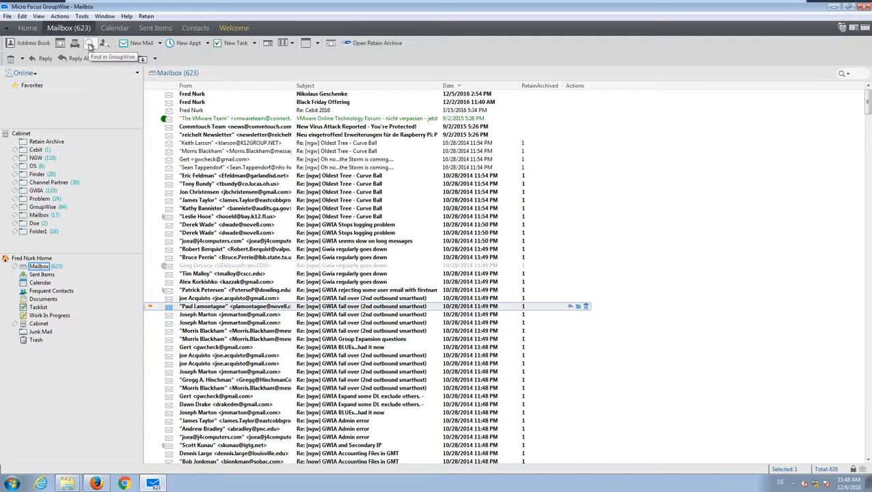
- Run a full-text Find for 'vm' restricted to items created or delivered between 12/4/2006 and 12/4/2016
left_click(90, 42)
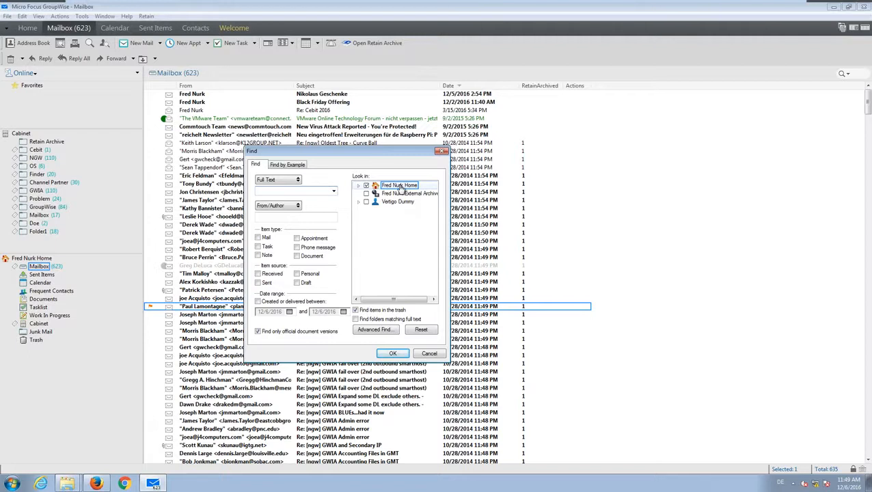
left_click(294, 191)
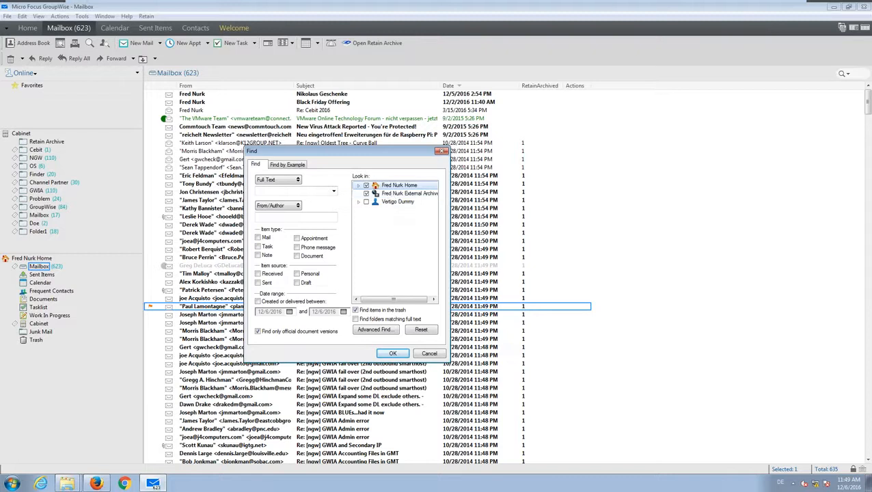
type("vmware")
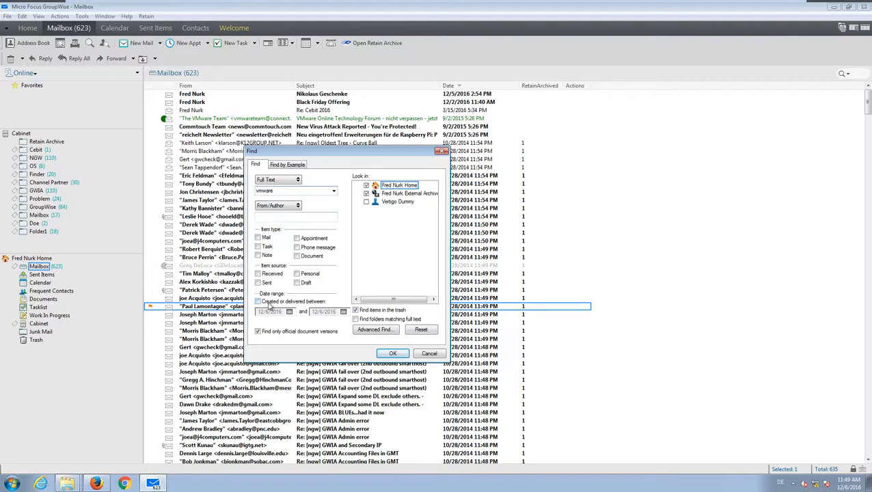
left_click(258, 302)
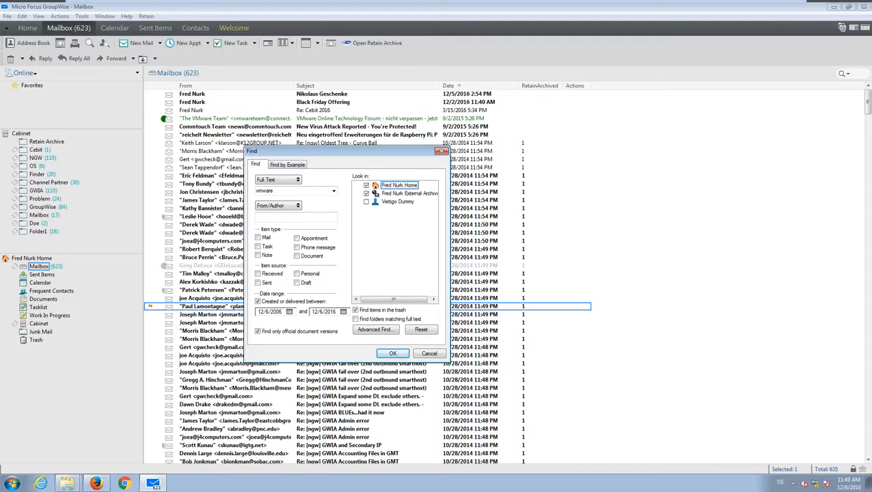
left_click(392, 352)
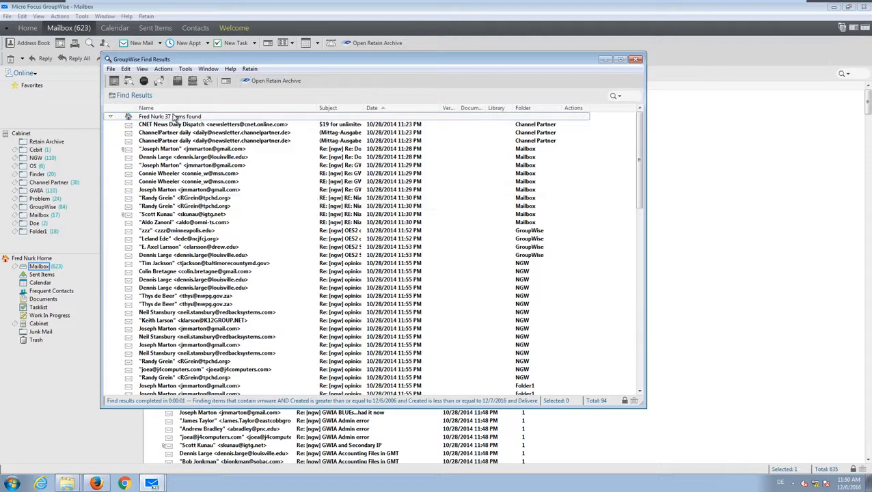
- From the Find Results' External Archive group, open the archived OES2 Linux reply message
left_click(194, 156)
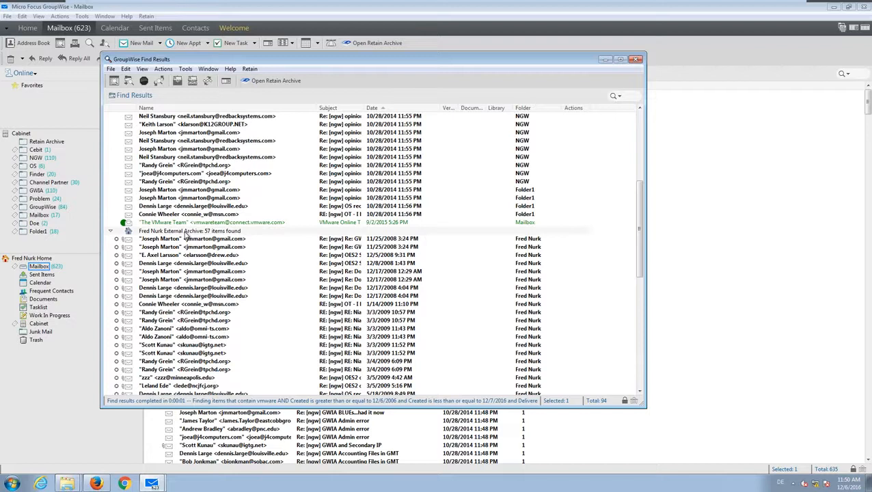
left_click(191, 246)
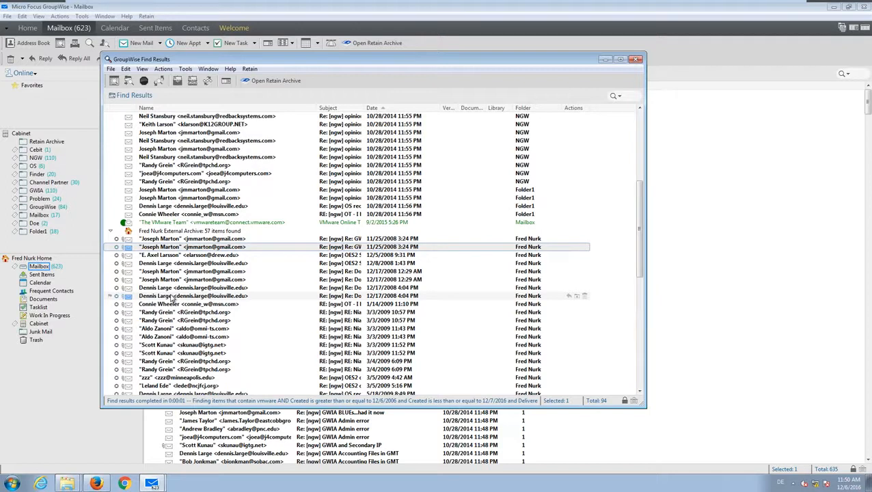
double_click(194, 287)
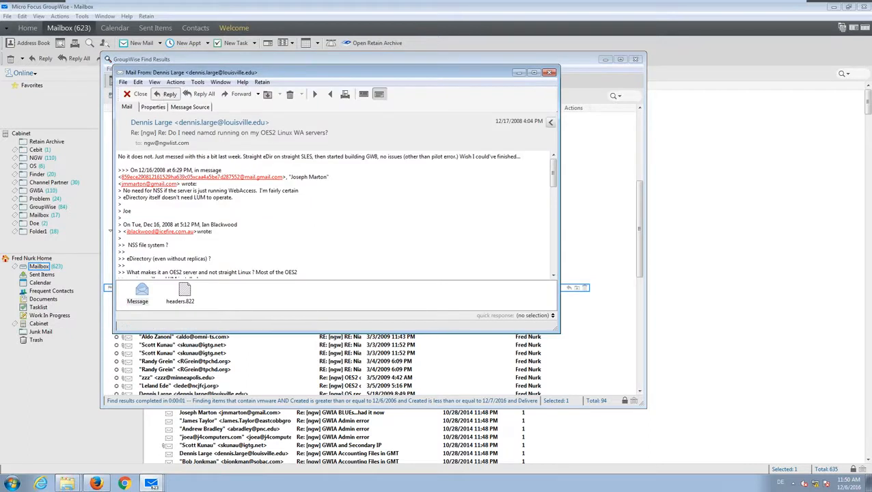
- Start a reply to the archived message, then close the reply draft to head back to the Mailbox
left_click(170, 93)
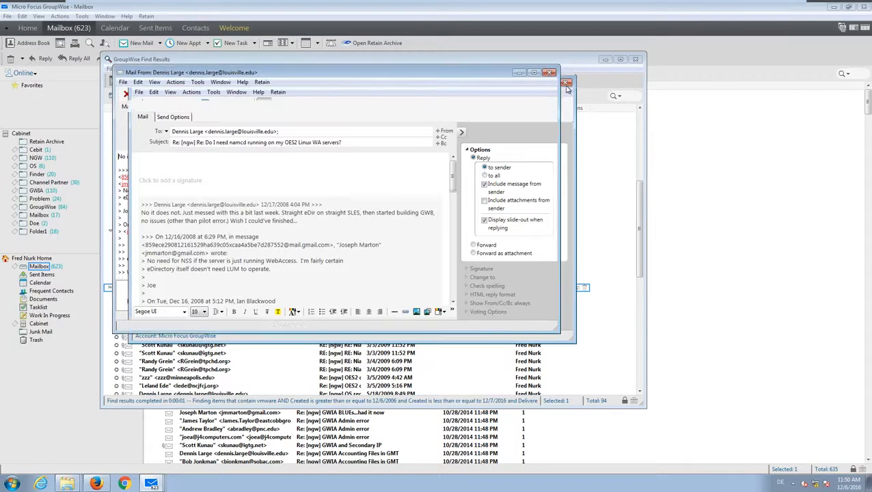
left_click(549, 73)
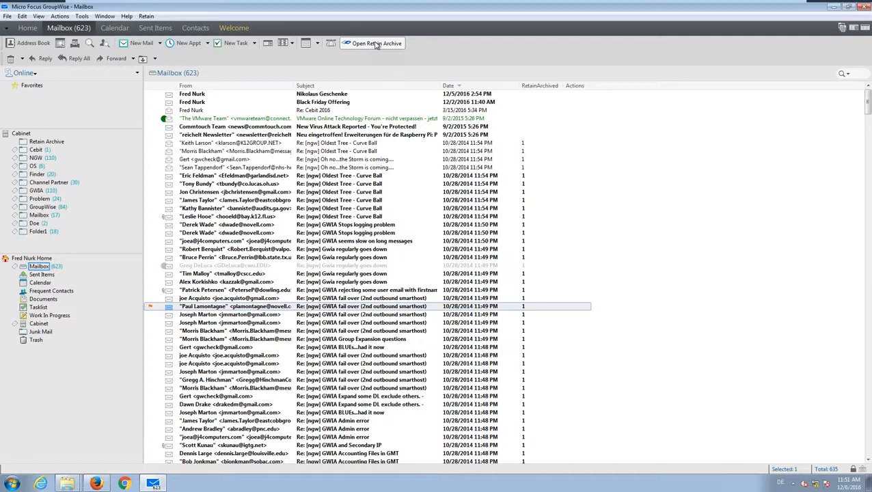
- Open FNurk's Retain archive, expand the Cabinet and list a cabinet folder's October 2014 messages
left_click(372, 43)
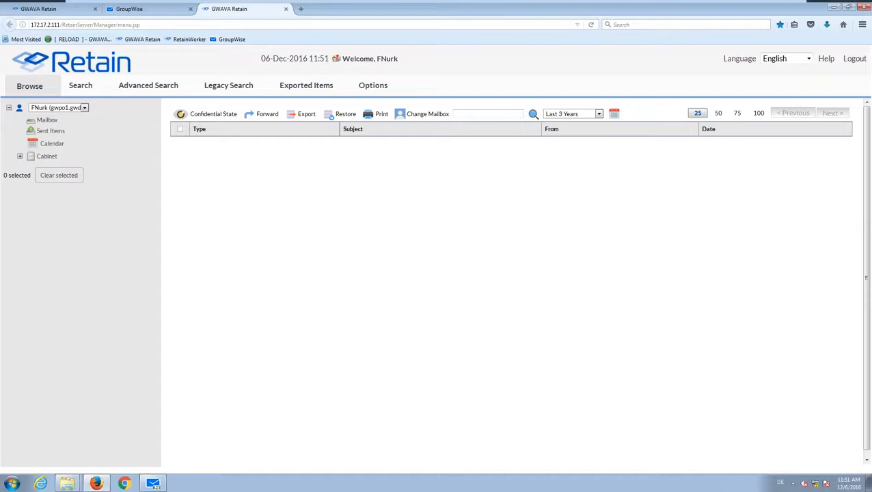
mouse_move(129, 128)
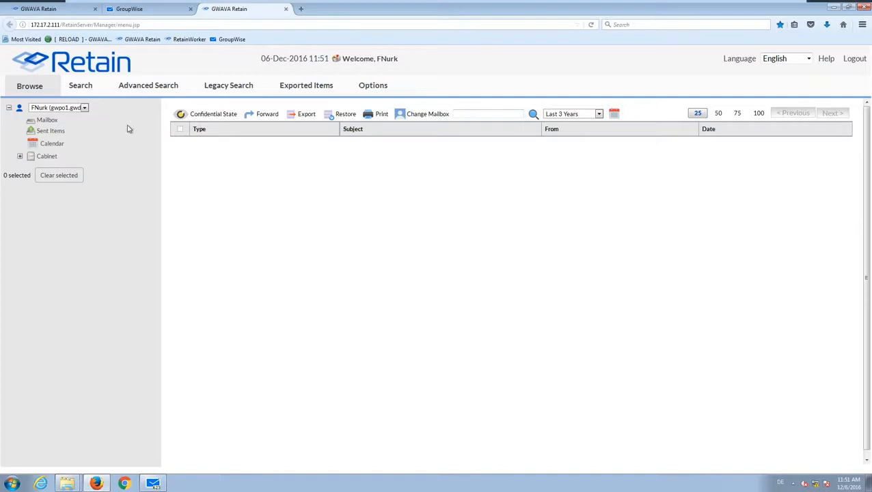
left_click(19, 156)
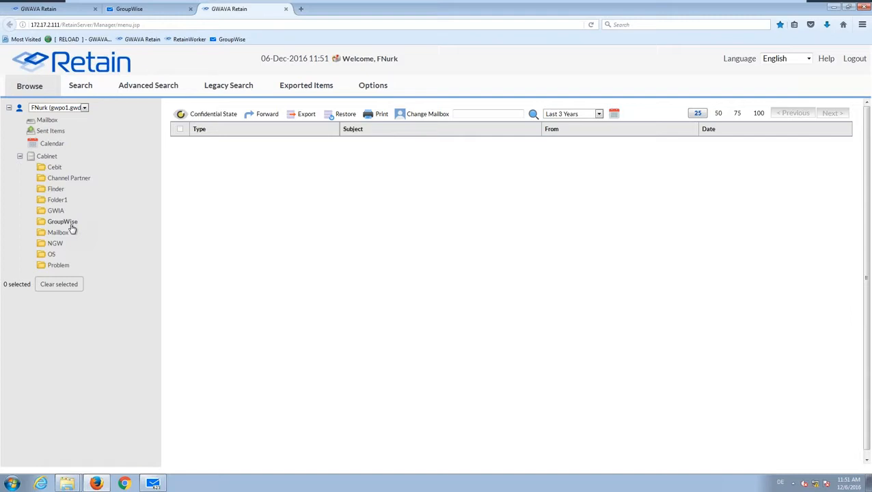
left_click(63, 222)
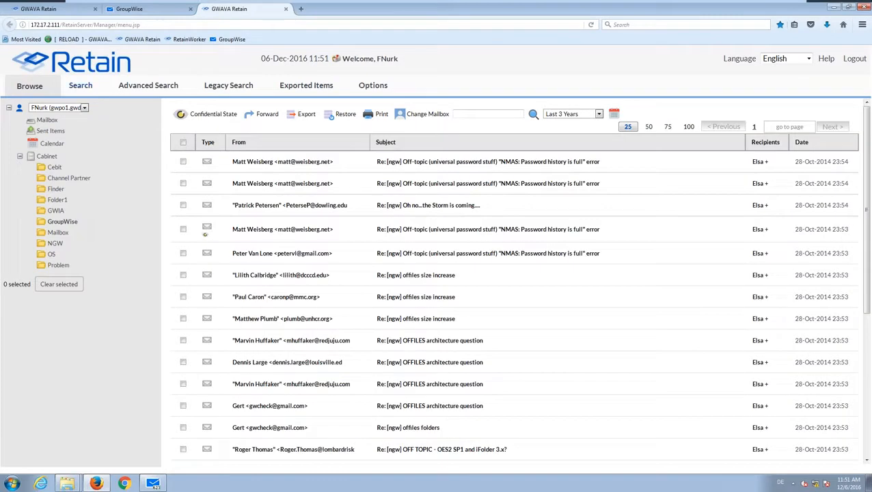
- Search the Retain archive for 'vmware', listing matching archived messages across folders
left_click(81, 84)
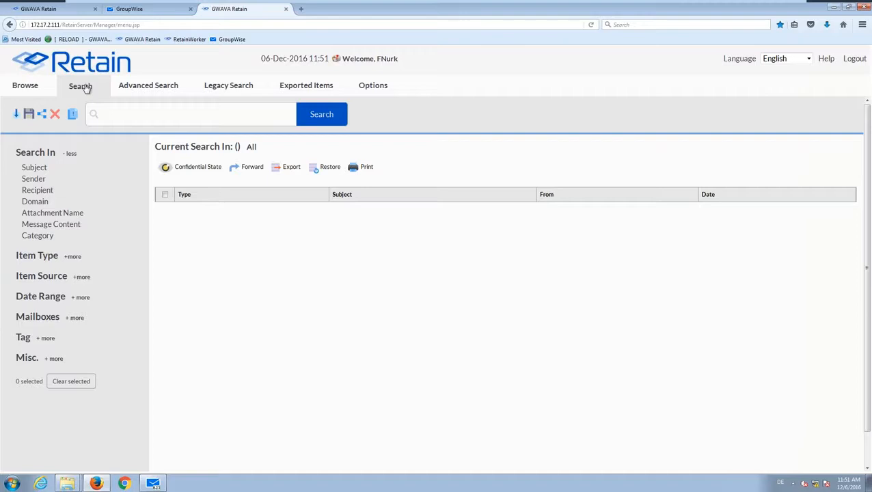
mouse_move(84, 88)
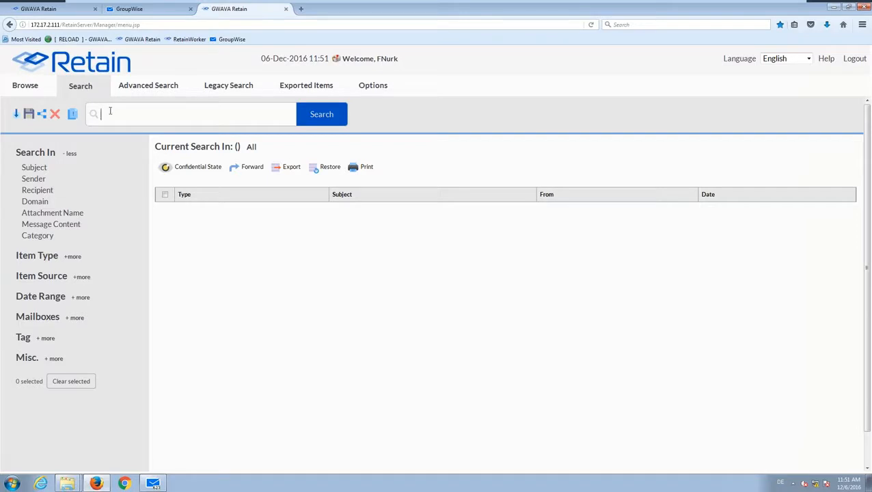
type("vmware")
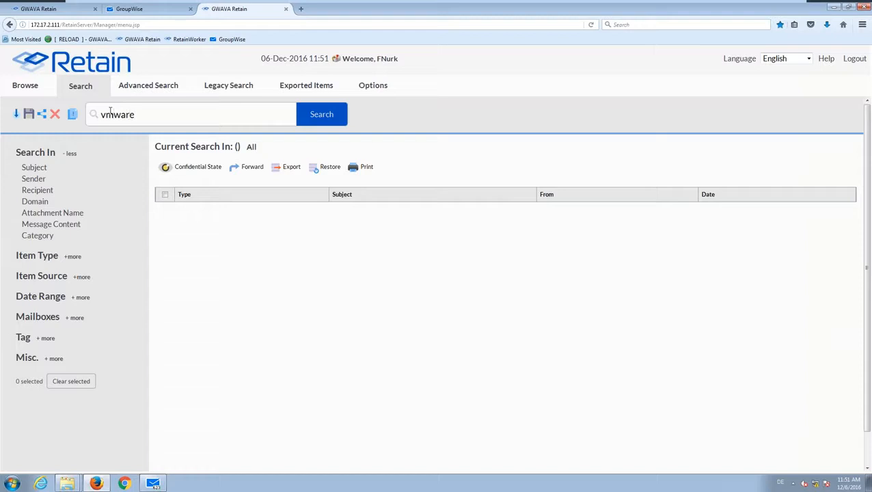
left_click(321, 115)
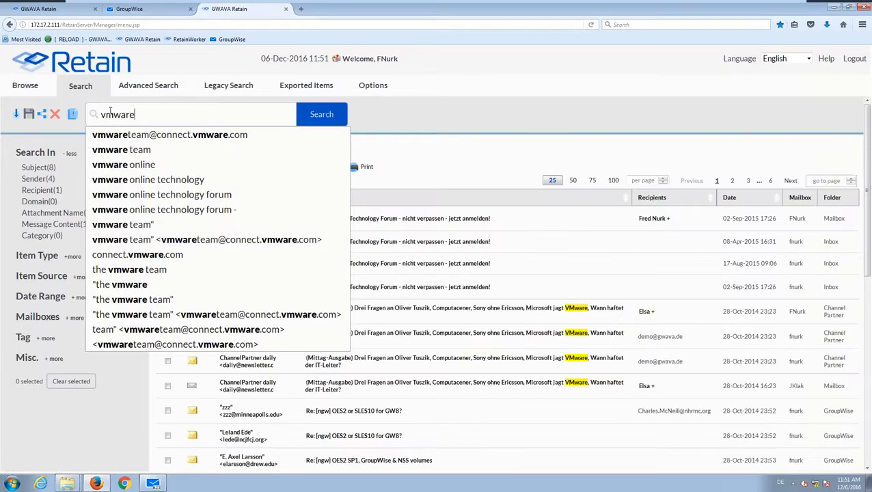
mouse_move(120, 149)
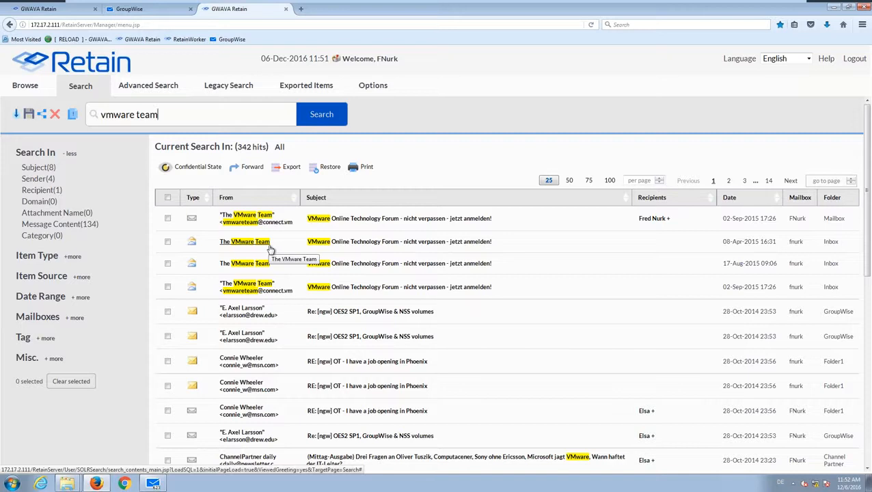
mouse_move(253, 241)
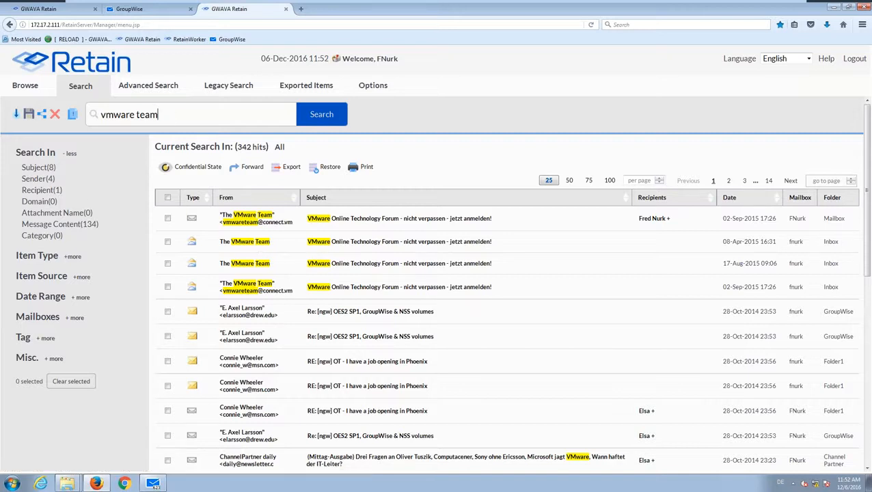
mouse_move(38, 193)
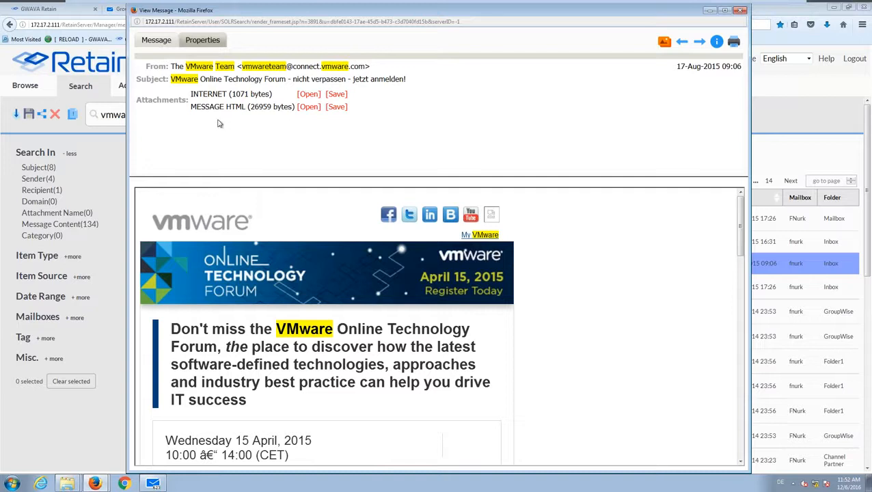
mouse_move(306, 127)
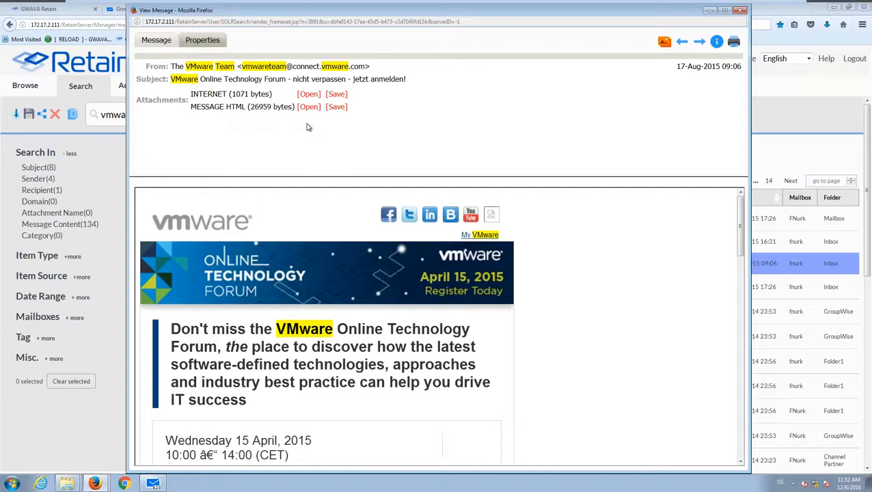
left_click(202, 39)
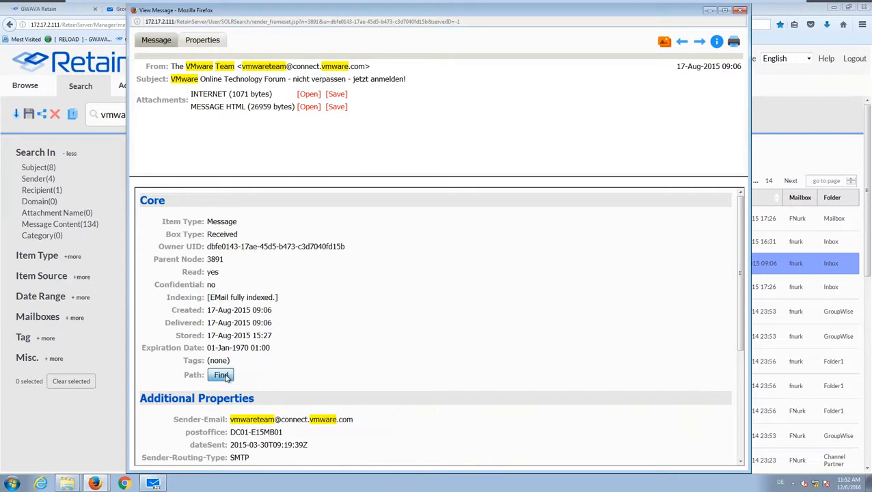
left_click(221, 374)
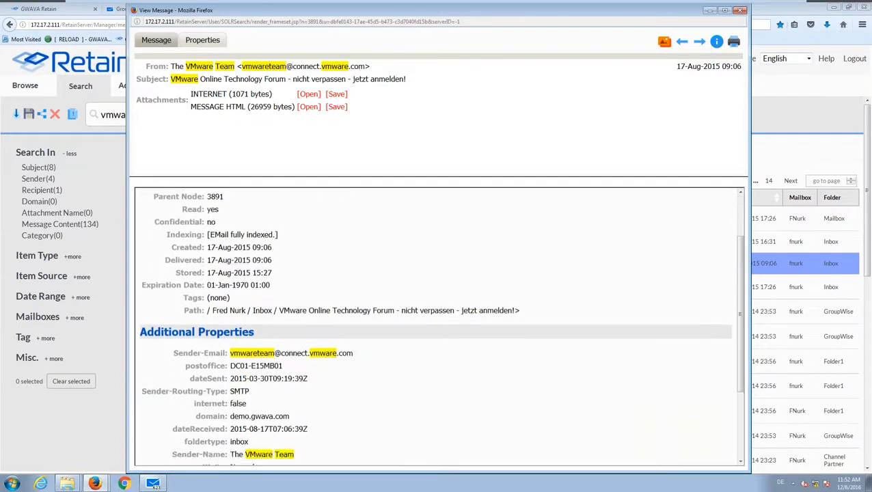
scroll("down", 3)
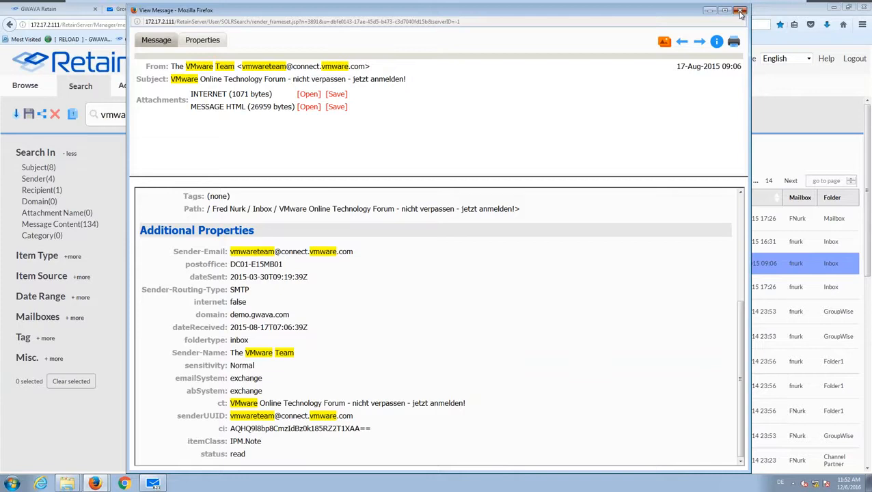
left_click(740, 11)
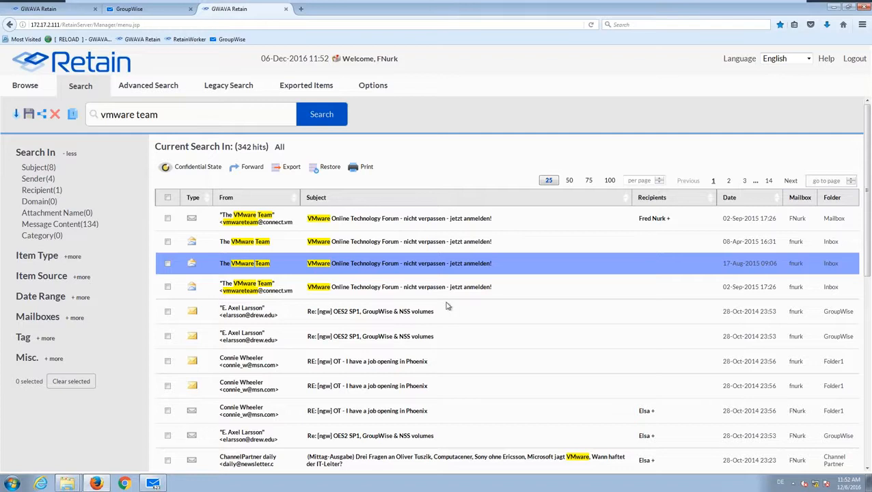
mouse_move(437, 306)
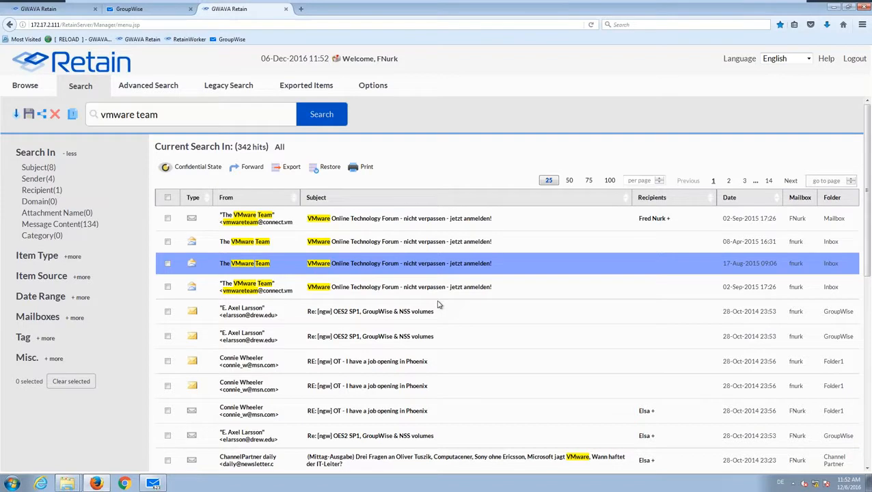
mouse_move(175, 202)
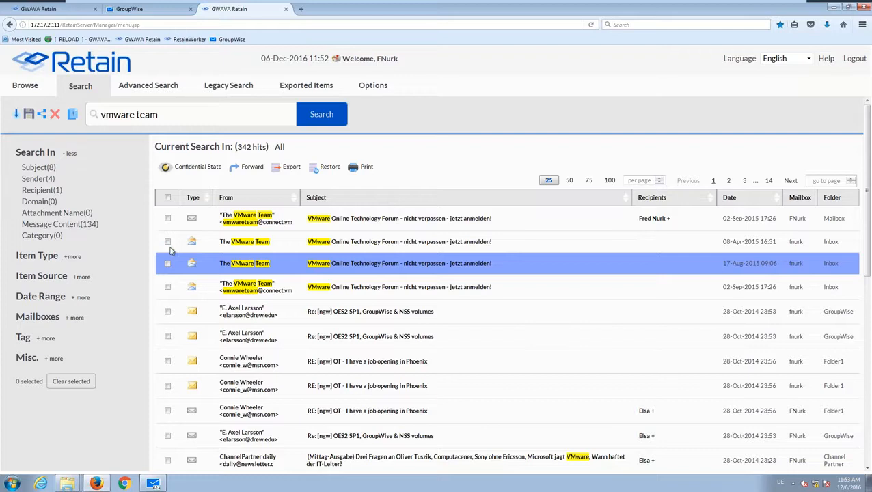
- Toggle Confidential State on ticked VMware Team messages, leaving the 08-Apr-2011 message ticked
left_click(167, 240)
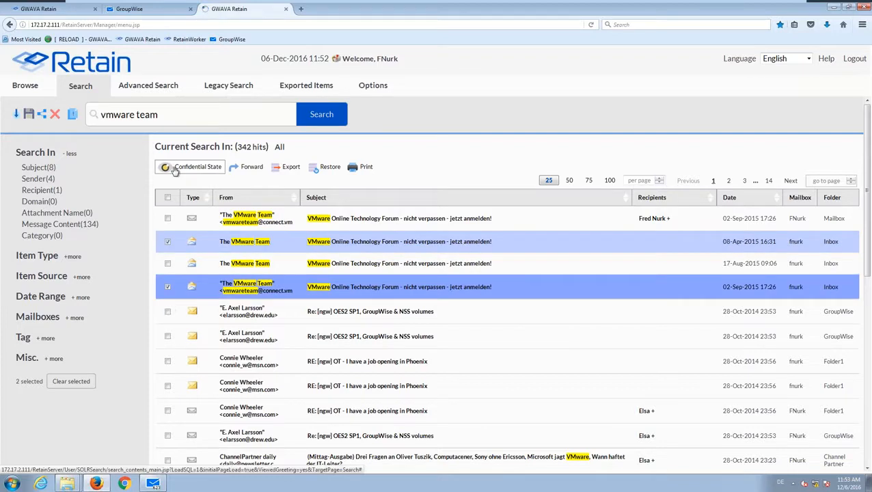
left_click(198, 167)
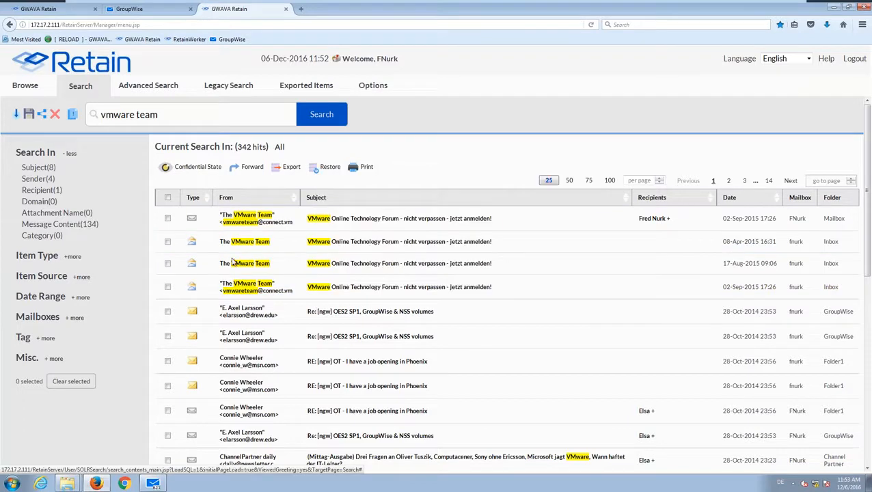
mouse_move(232, 263)
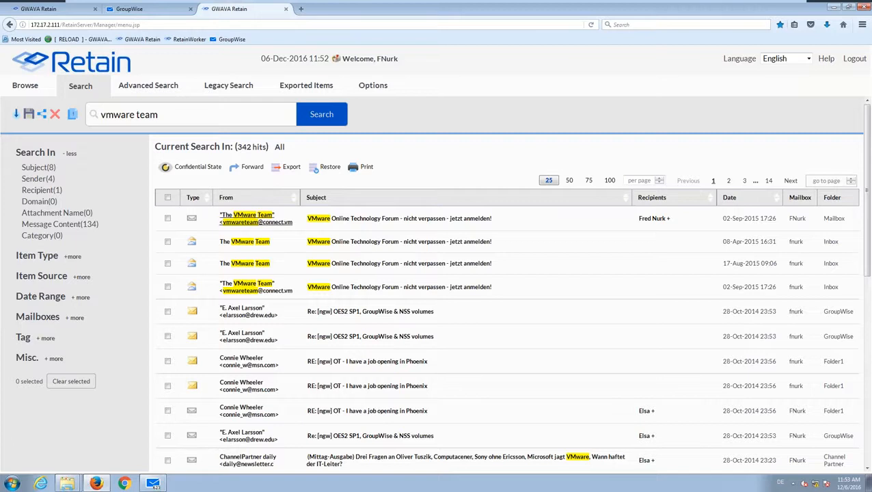
left_click(167, 241)
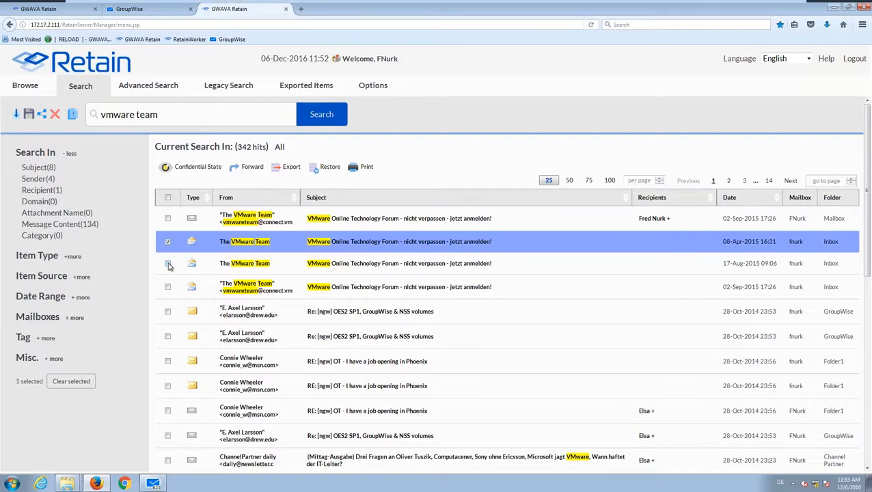
- Export the VMware Team, OES2 SP1 volumes and Phoenix job-opening messages to PDF and view Exported Items
left_click(167, 311)
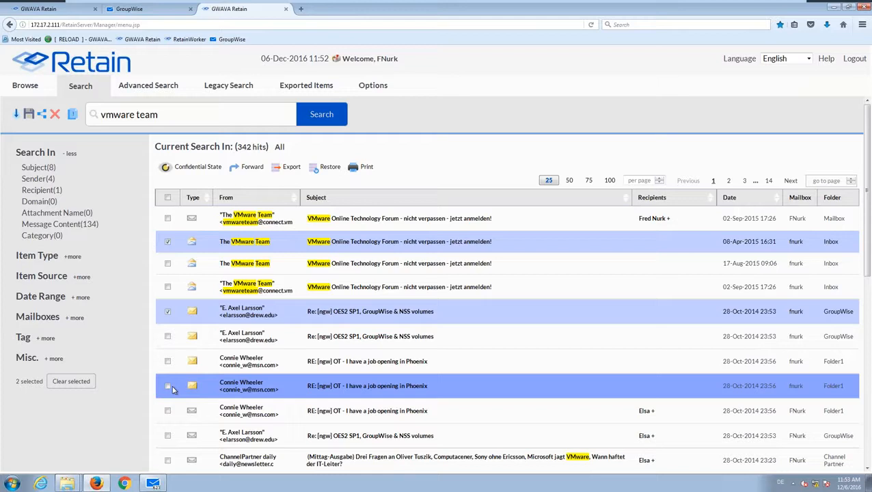
left_click(167, 385)
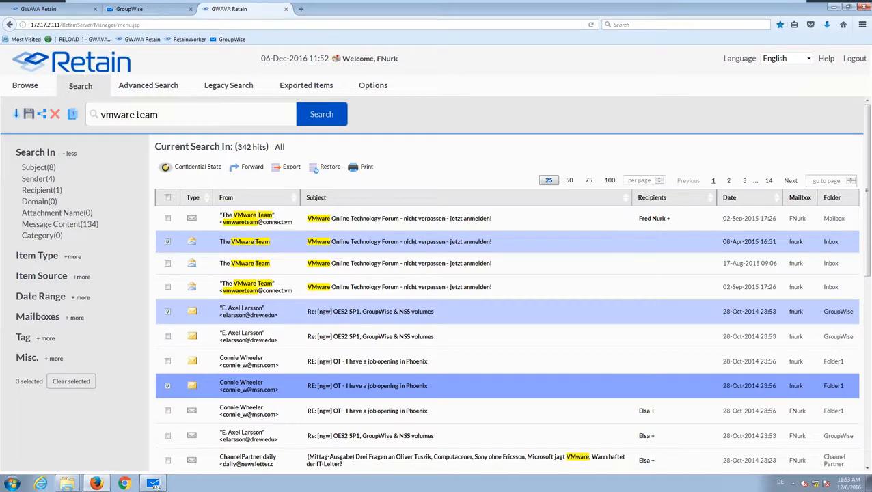
left_click(291, 166)
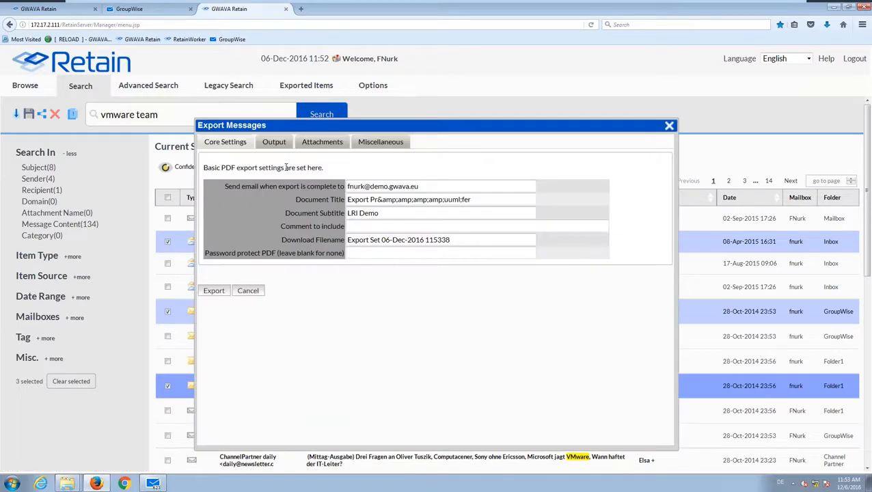
left_click(248, 289)
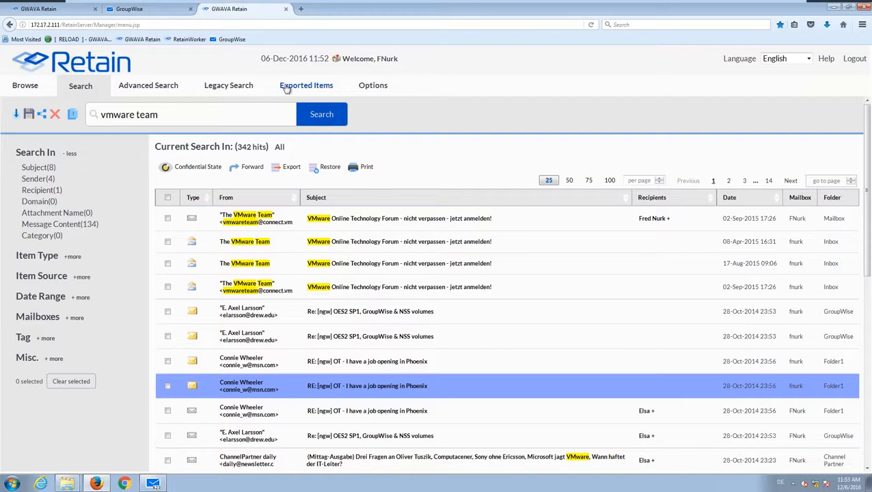
left_click(306, 85)
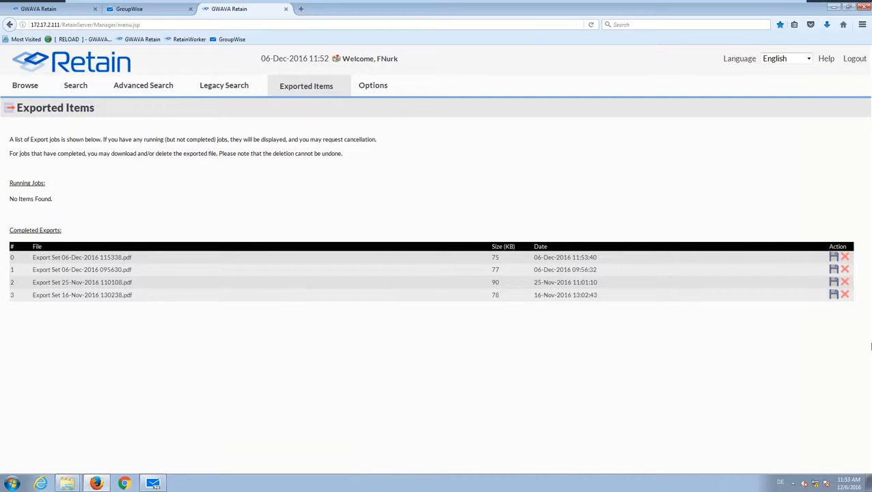
mouse_move(828, 260)
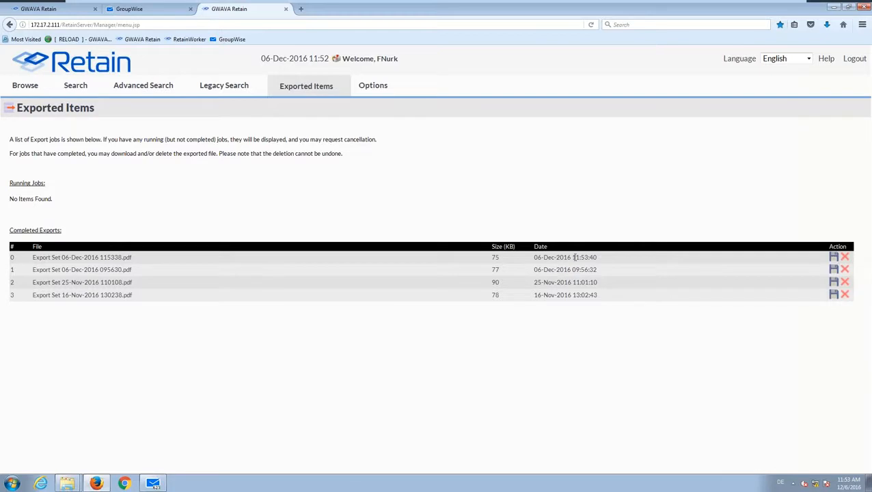
- Download the newest export set PDF, review the VMware forum message in Acrobat, then return to Browse
left_click(834, 257)
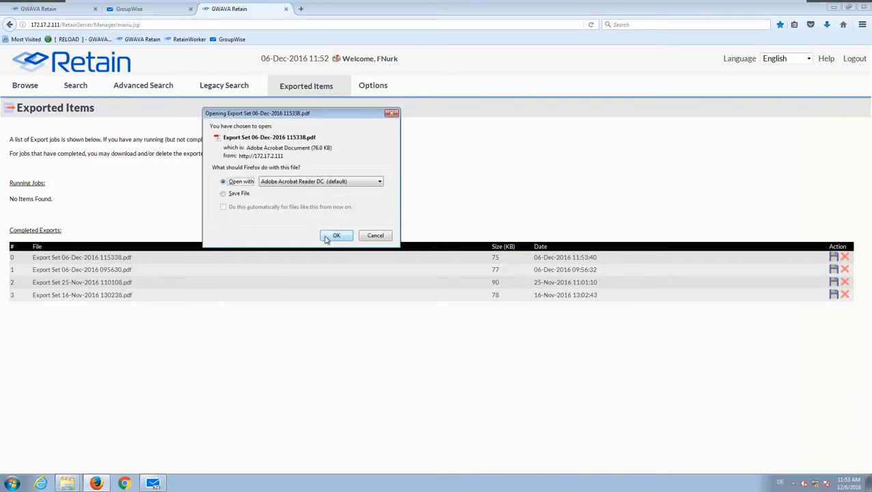
left_click(336, 235)
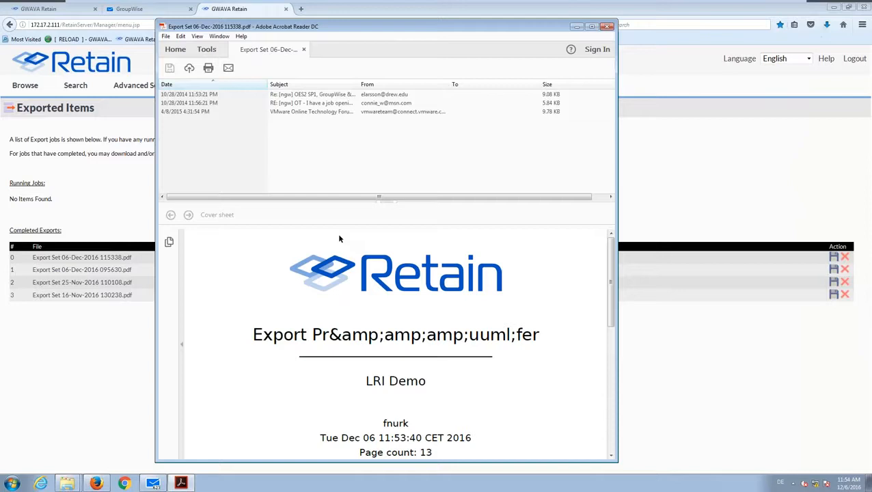
left_click(212, 94)
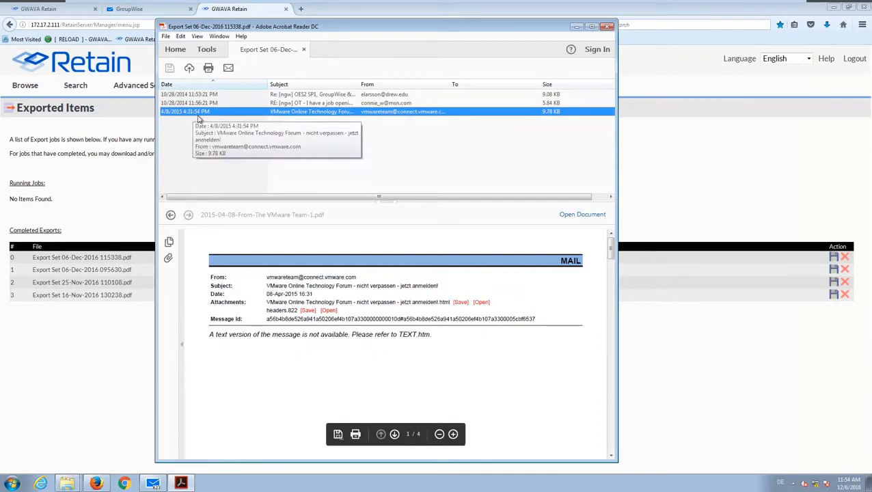
mouse_move(340, 321)
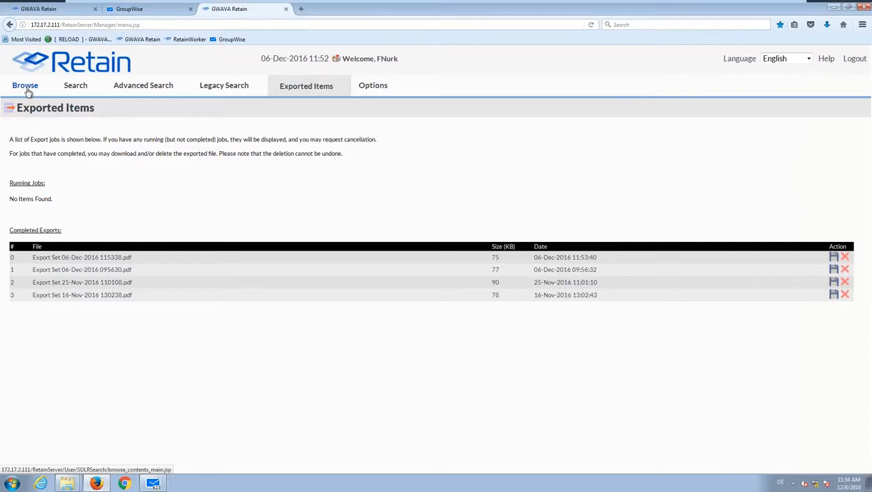
left_click(25, 85)
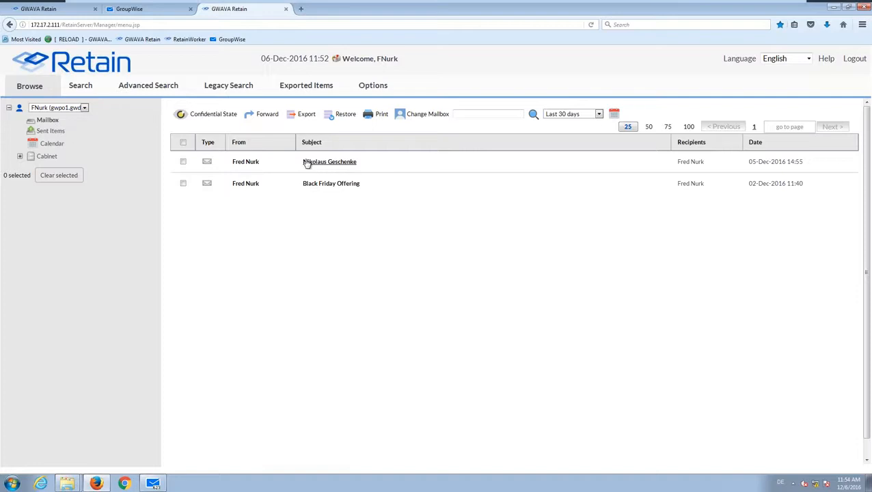
mouse_move(331, 161)
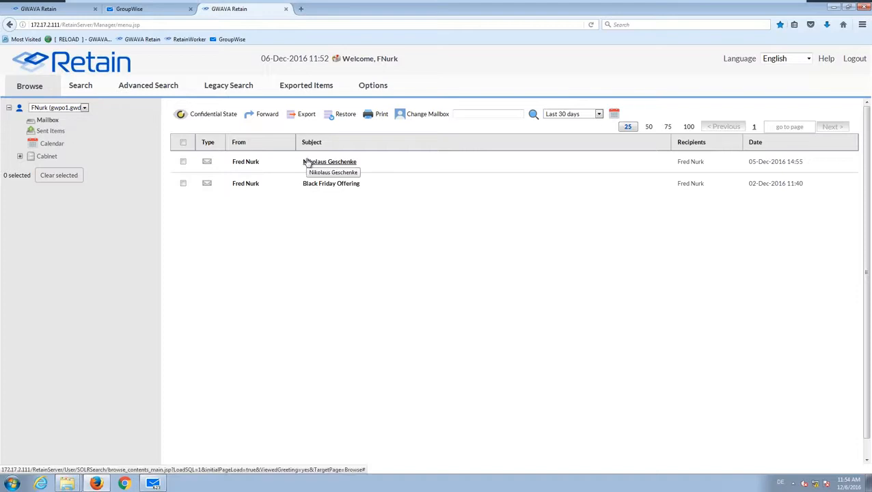
mouse_move(410, 131)
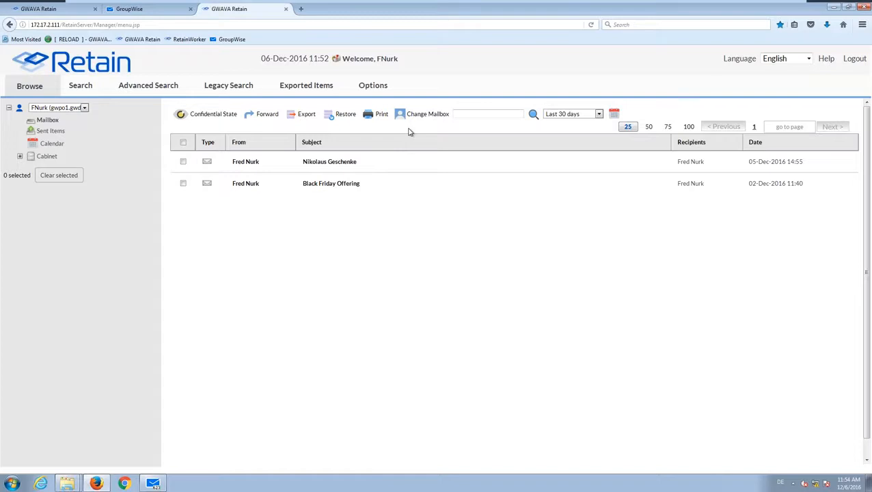
left_click(426, 113)
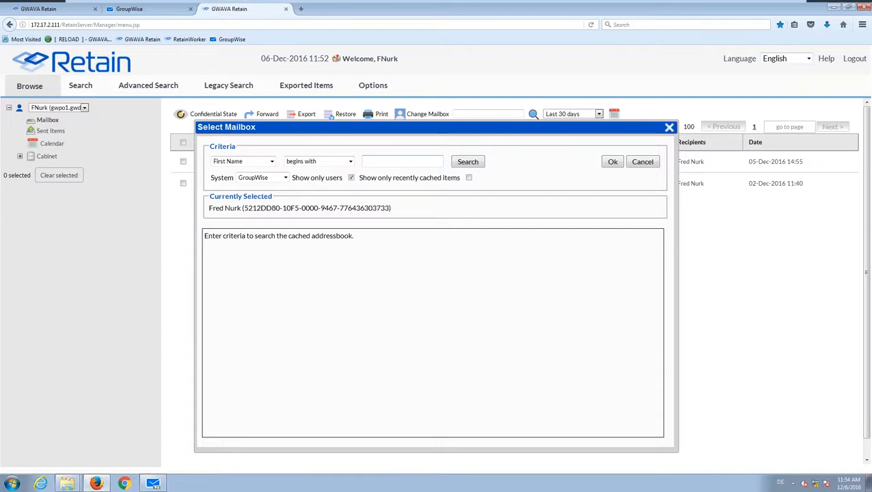
left_click(468, 161)
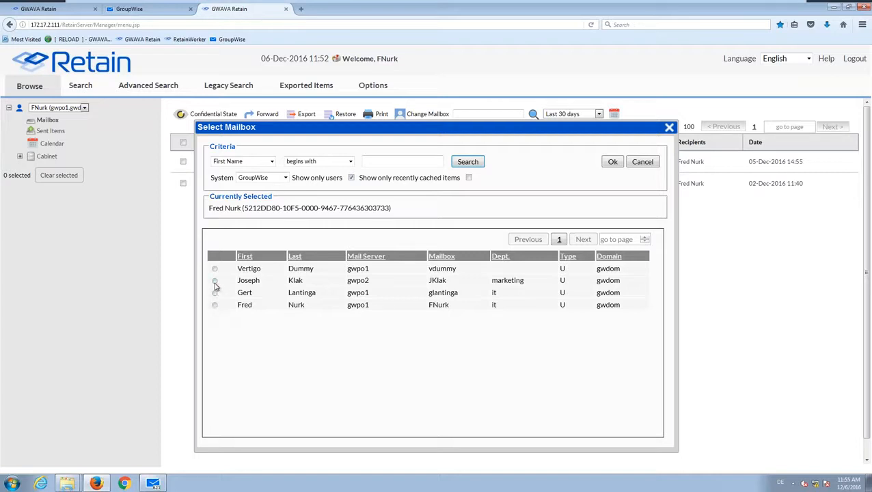
left_click(214, 280)
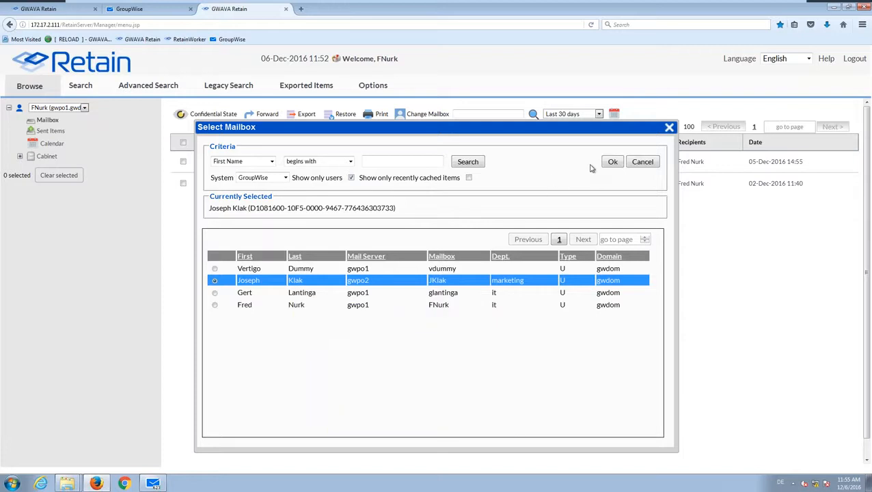
left_click(612, 161)
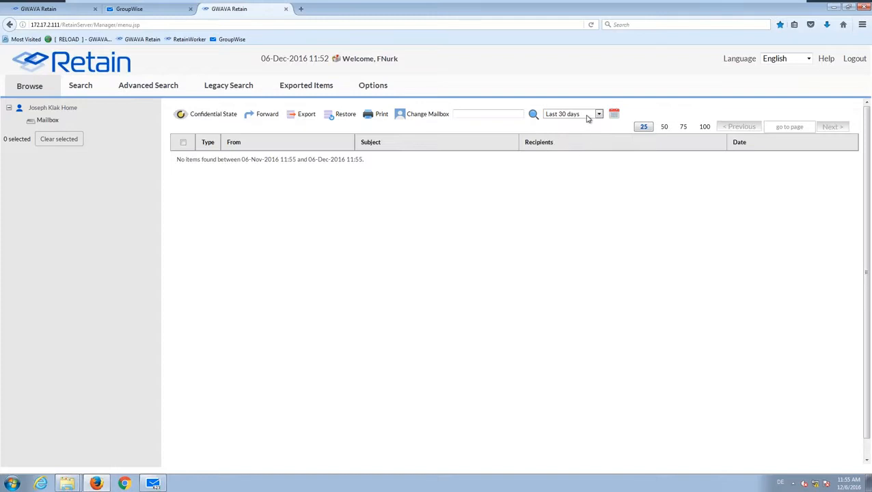
- Show messages from the last 3 years and switch browsing back to FNurk's gwpo1 mailbox
left_click(572, 113)
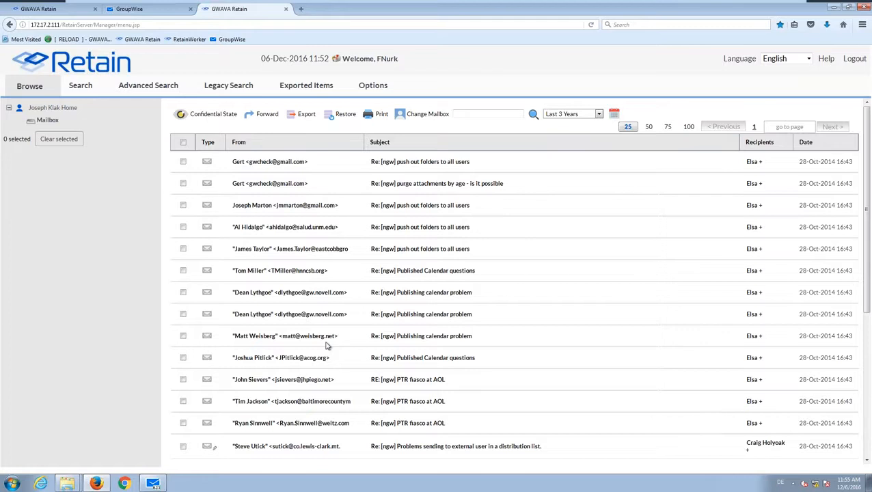
mouse_move(46, 120)
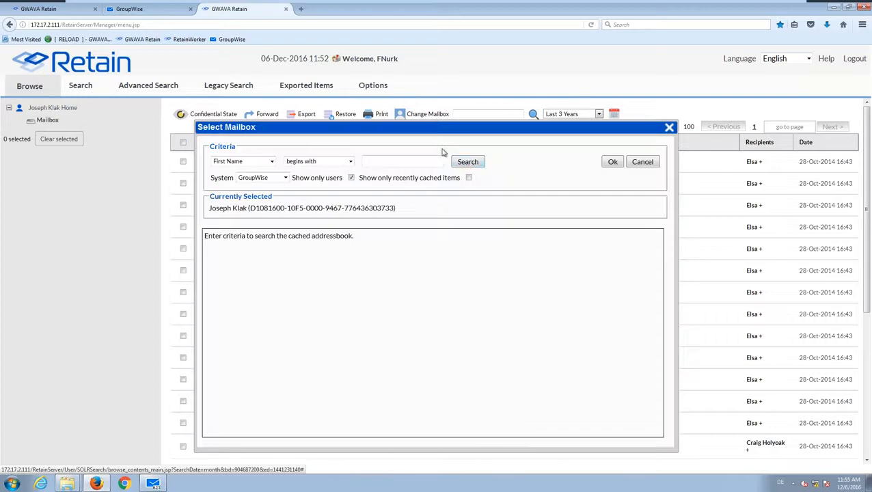
left_click(467, 162)
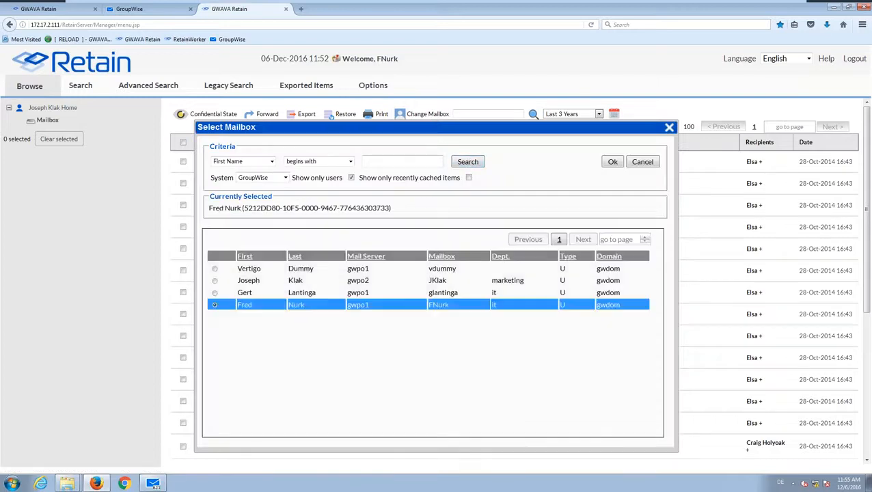
left_click(612, 162)
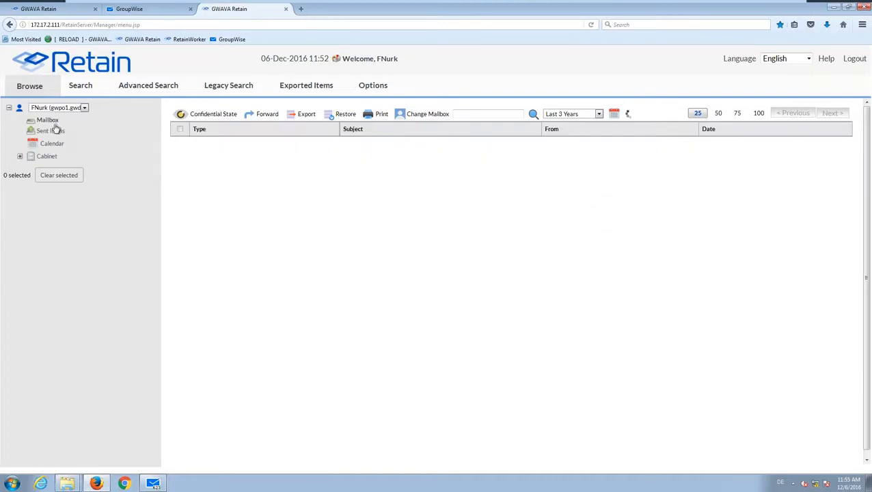
left_click(47, 121)
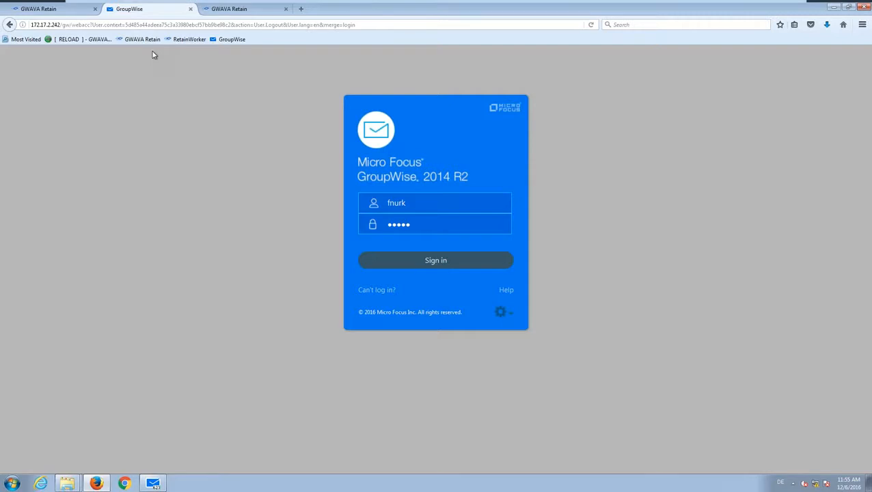
mouse_move(436, 260)
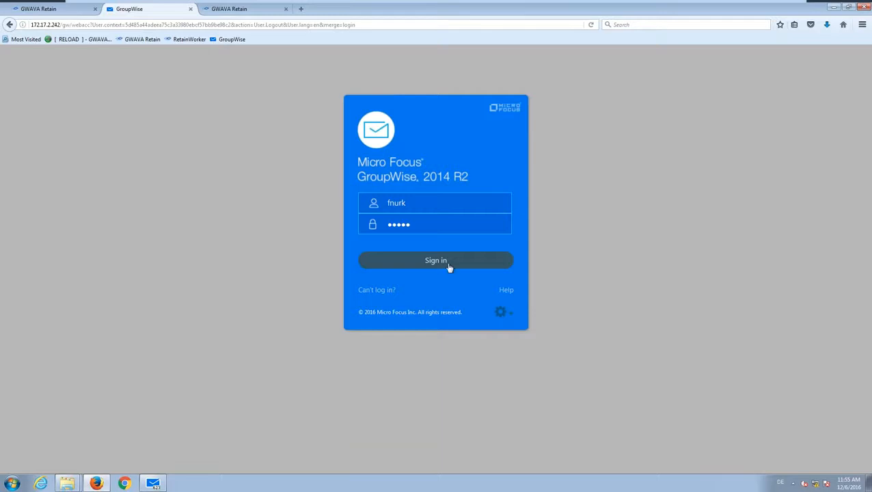
- Sign in to GroupWise WebAccess as Fred Nurk so the 623-item Mailbox lists
left_click(434, 260)
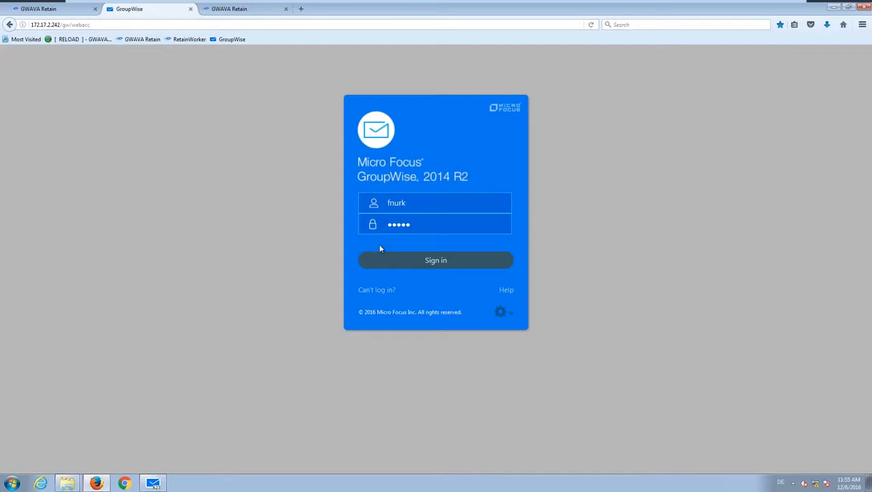
left_click(435, 260)
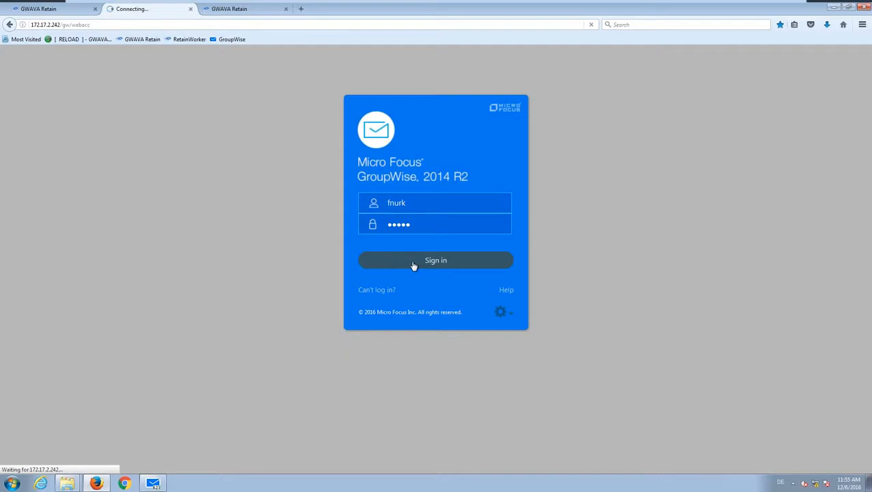
left_click(434, 260)
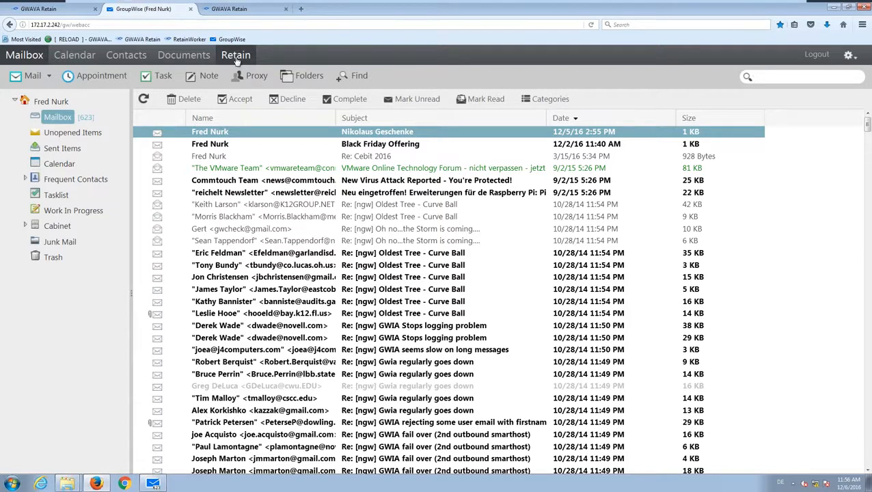
- View FNurk's archived messages in the Retain tab, log out, and switch to the Retain admin login
left_click(235, 55)
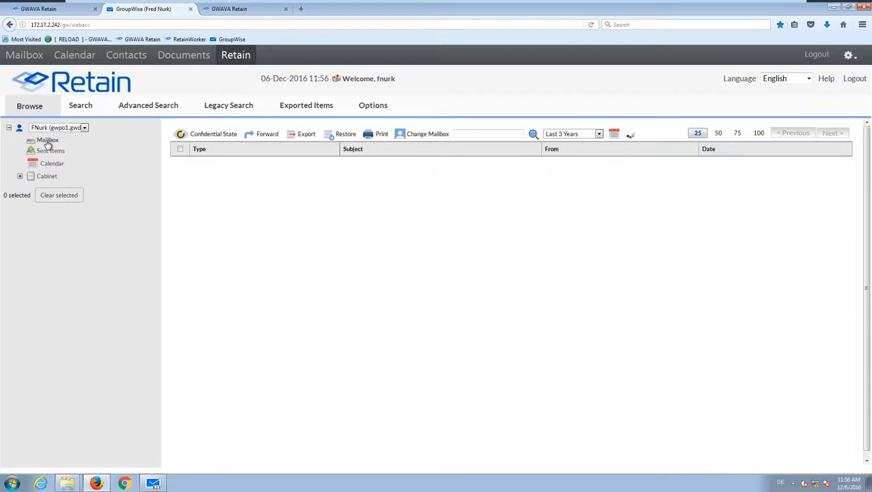
left_click(48, 139)
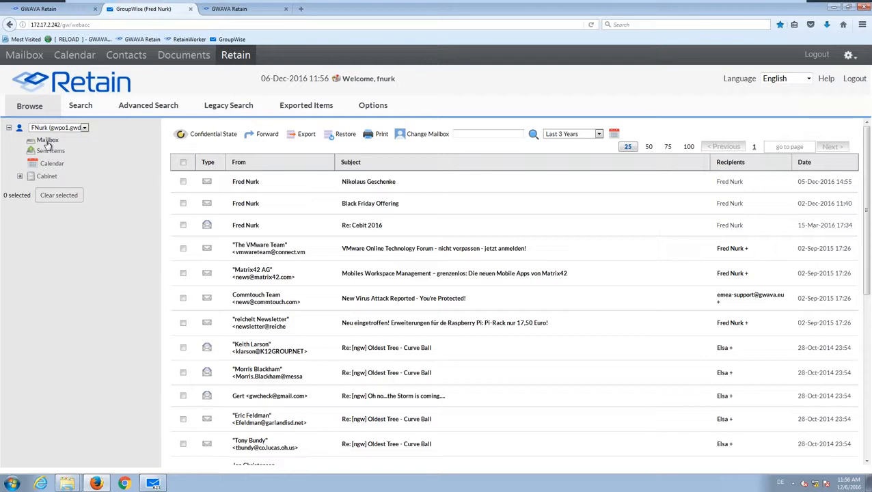
mouse_move(304, 151)
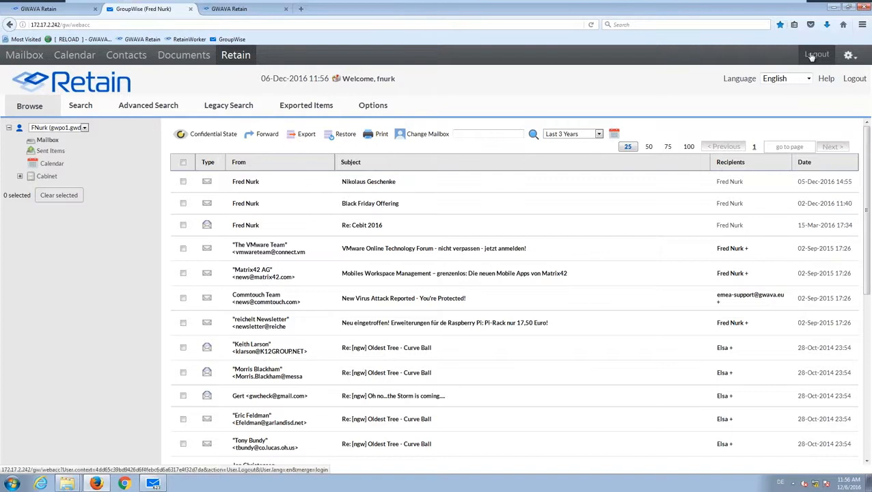
left_click(817, 55)
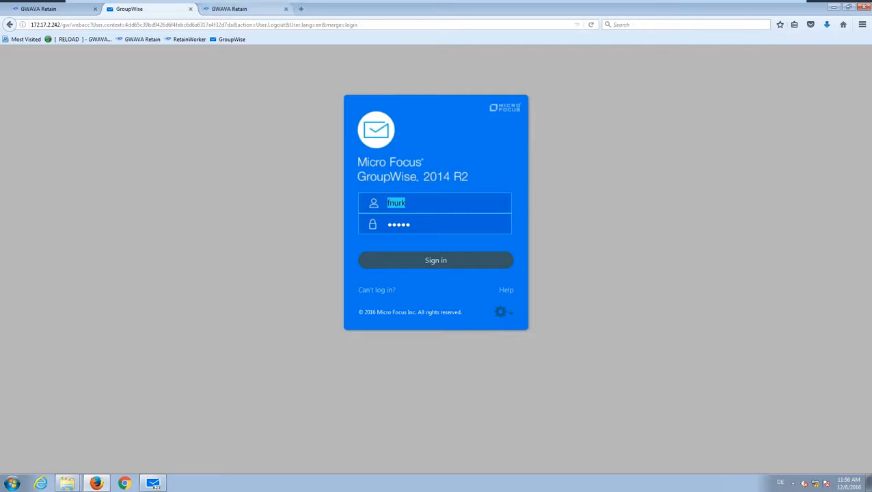
left_click(246, 8)
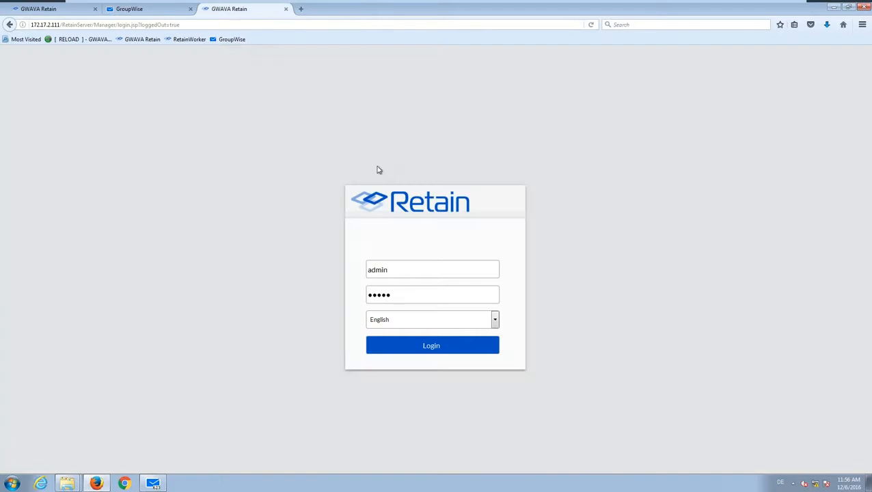
mouse_move(364, 164)
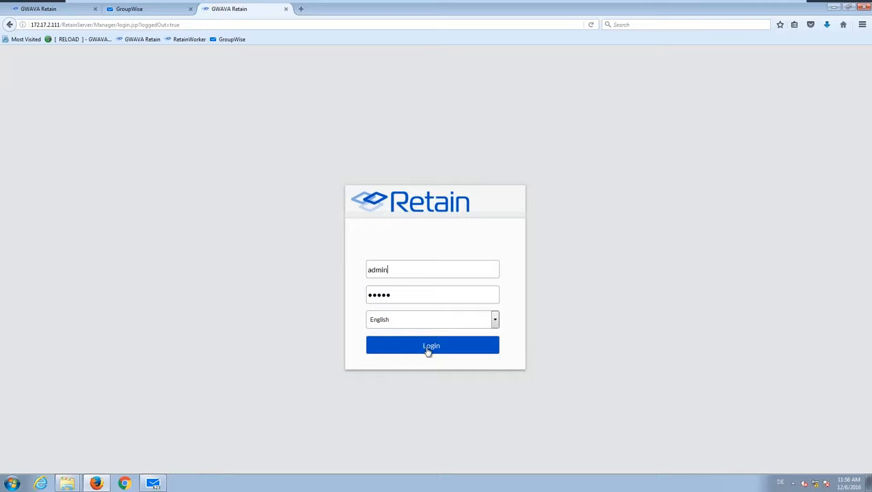
- Log in to the Retain Server admin console and go to Module Configuration
left_click(432, 344)
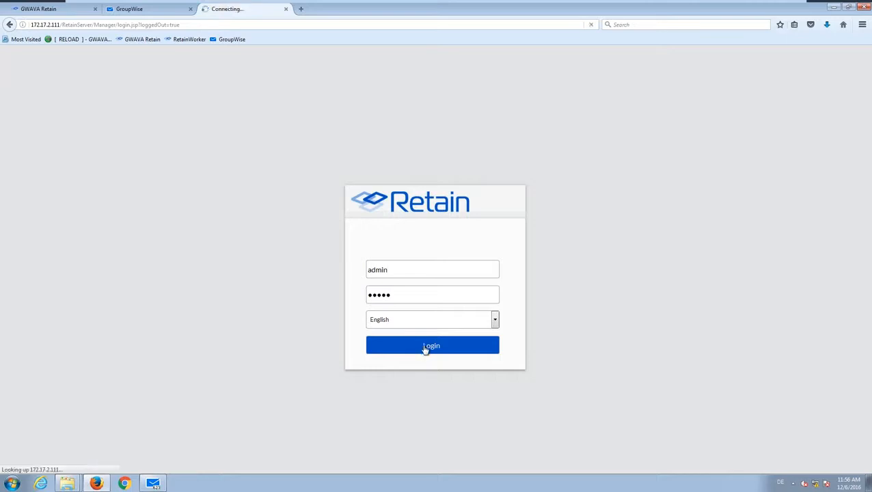
left_click(432, 345)
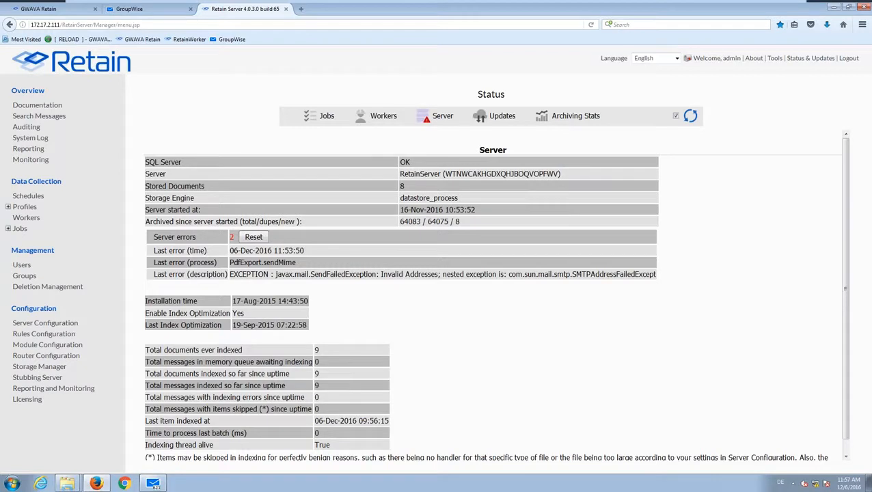
mouse_move(325, 372)
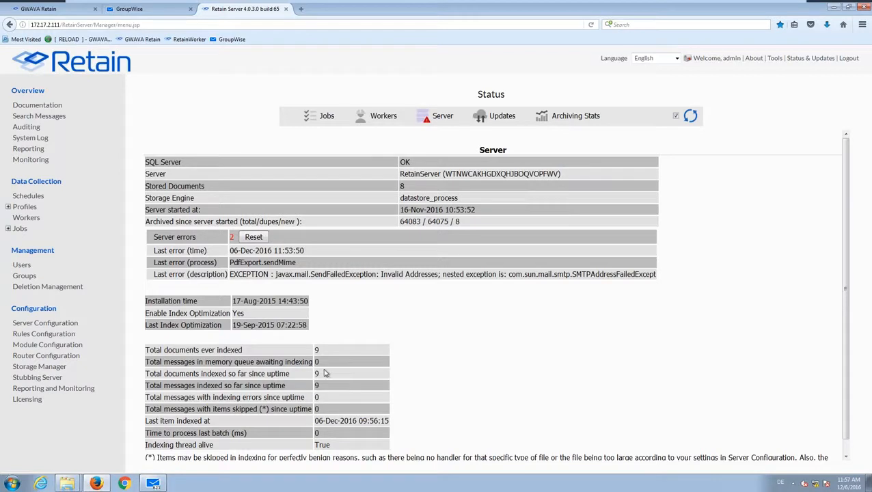
left_click(47, 344)
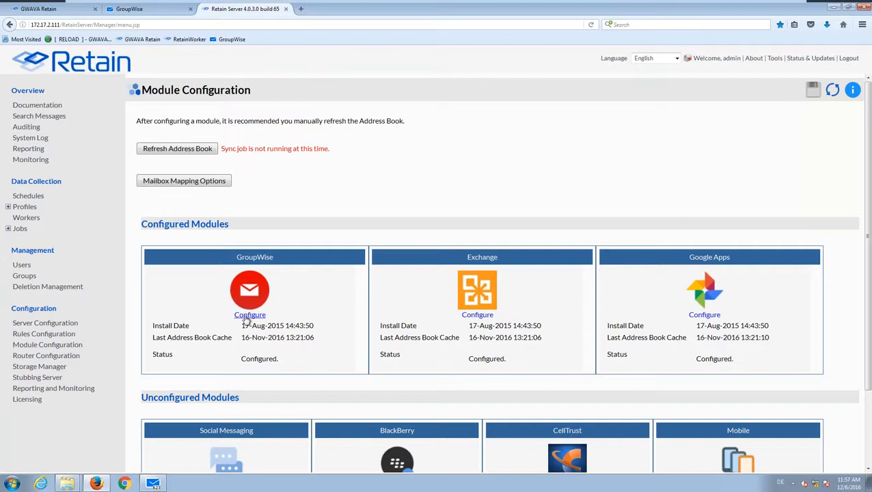
- Configure the GroupWise module and show its SOAP settings (POA host 172.17.2.241, port 7191)
left_click(248, 314)
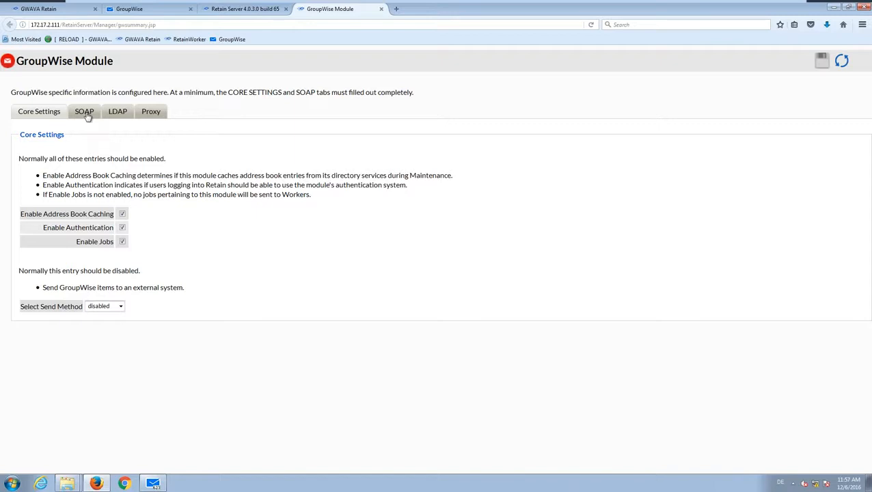
left_click(83, 112)
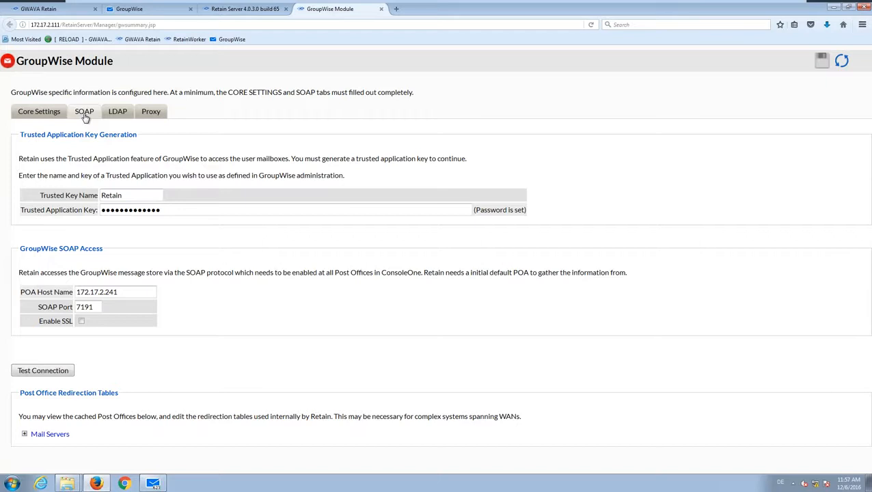
mouse_move(85, 116)
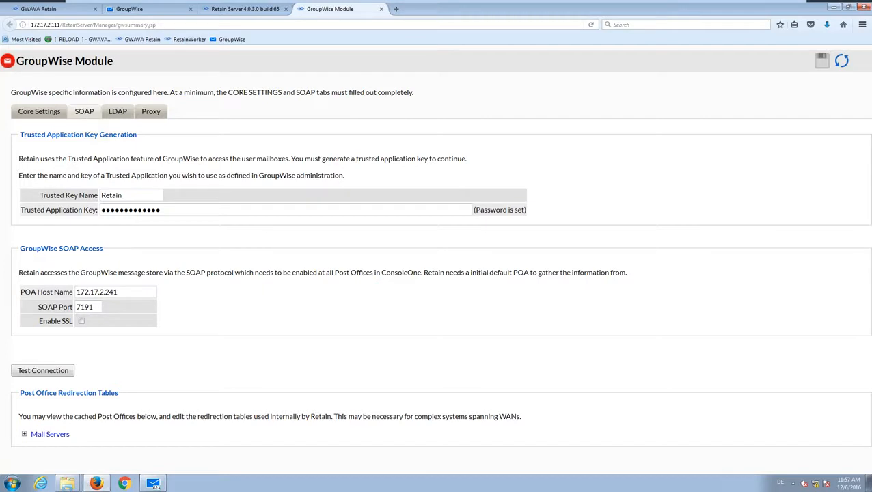
- Review the trusted application key and highlight POA host 172.17.2.241 without changes
left_click(134, 196)
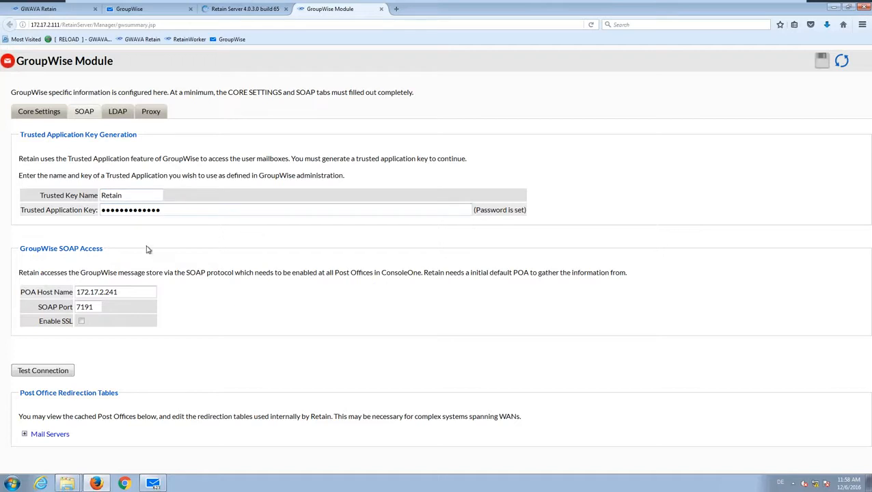
left_click(135, 292)
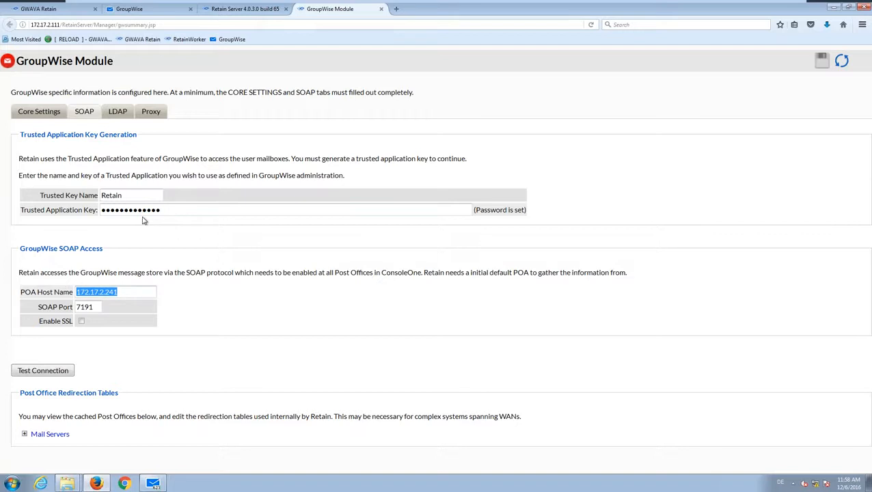
mouse_move(123, 229)
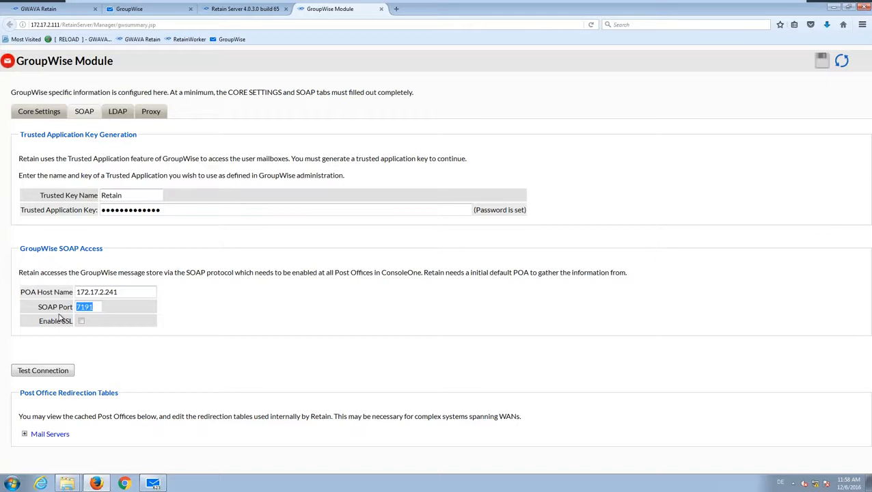
mouse_move(61, 317)
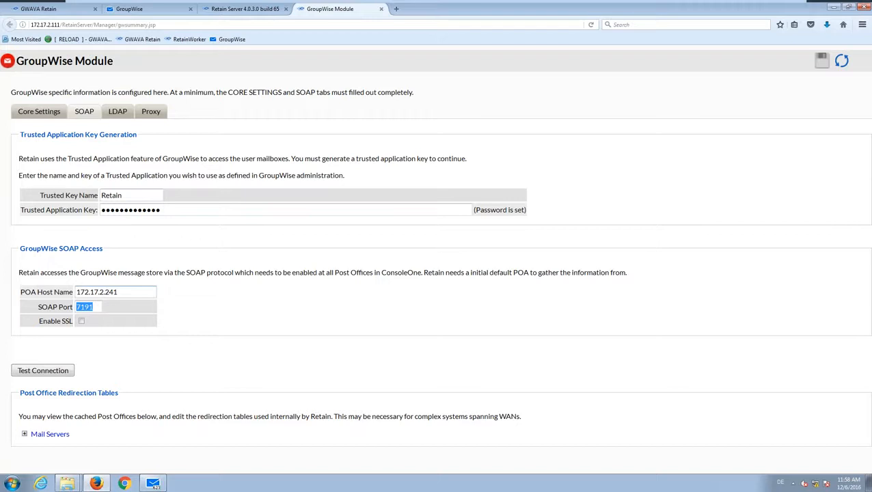
mouse_move(164, 236)
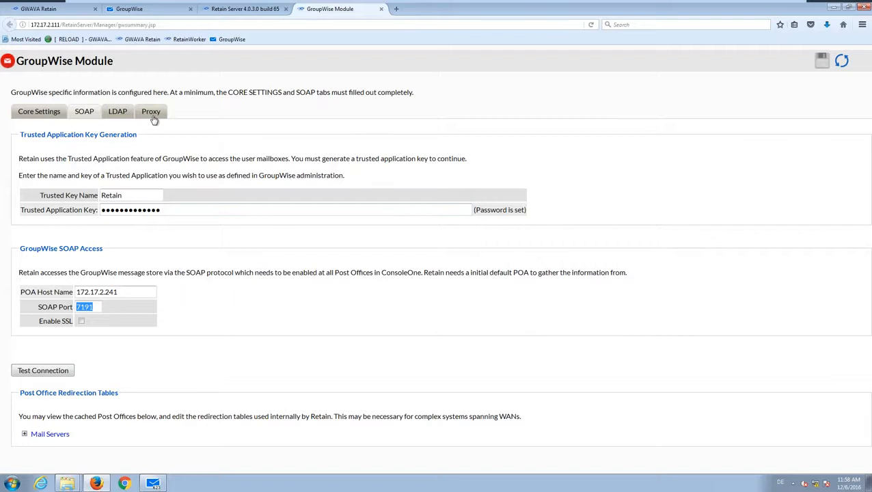
- View the GroupWise Proxy settings (proxy enabled, verifications cached 7 days) and return to Module Configuration
left_click(150, 112)
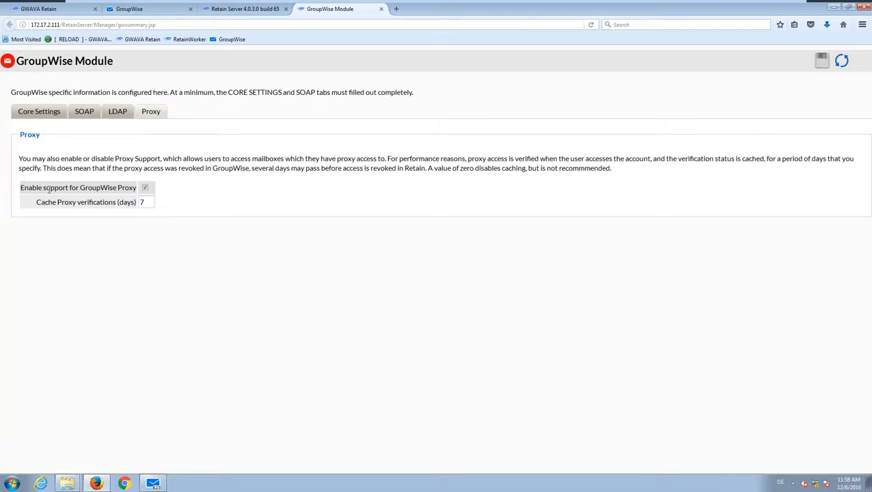
double_click(31, 187)
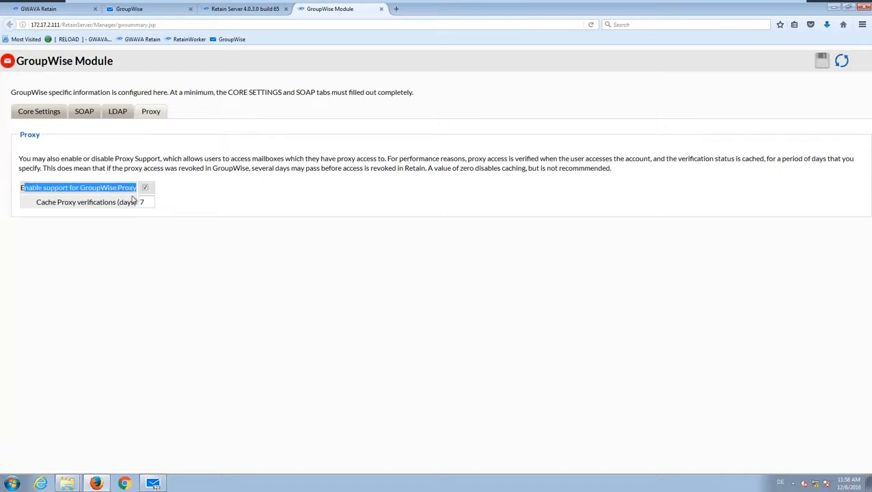
mouse_move(278, 186)
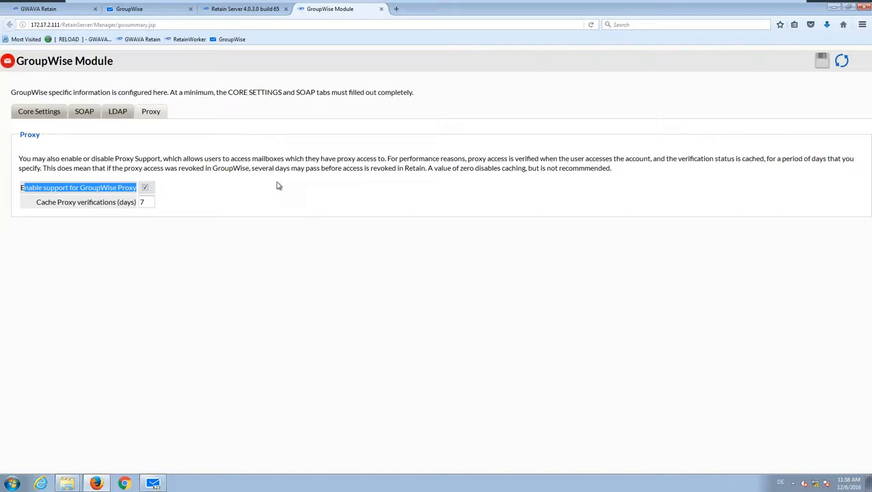
mouse_move(273, 188)
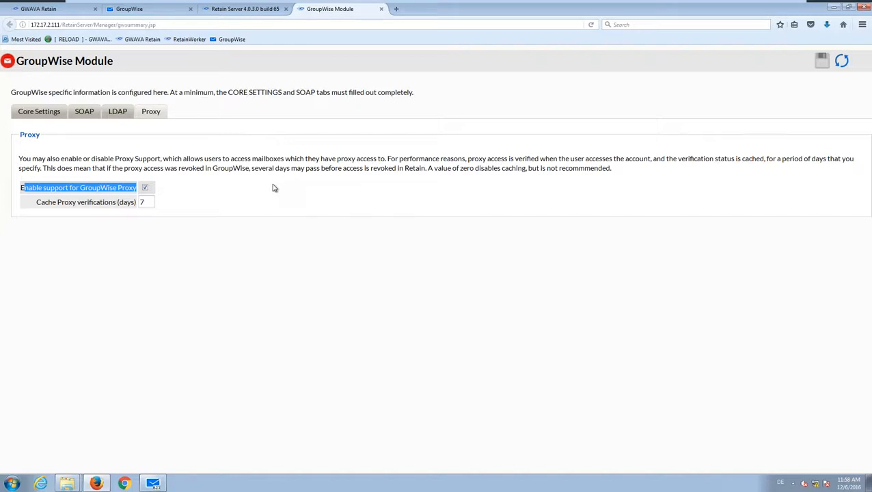
mouse_move(257, 194)
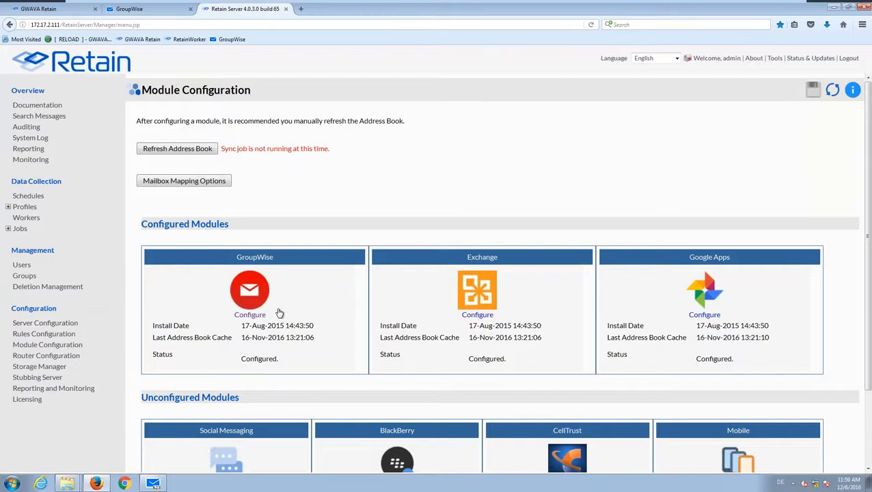
mouse_move(39, 205)
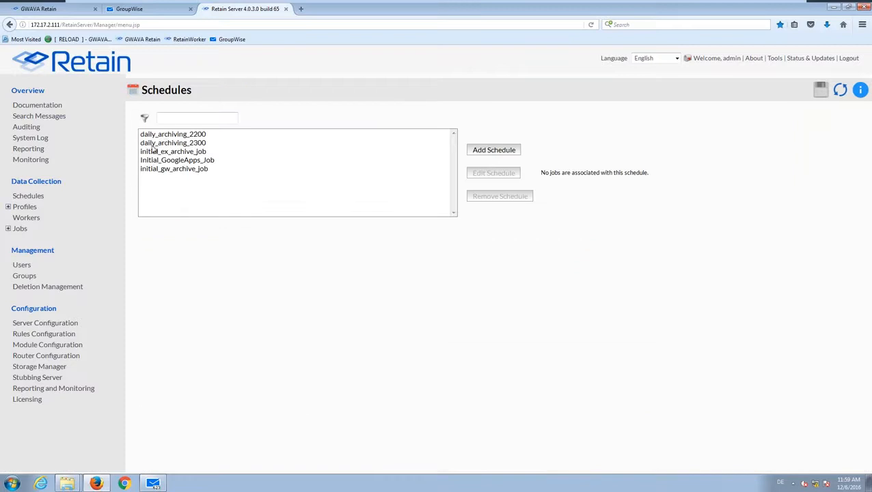
- View the daily_archiving_2200 schedule, then list the profiles GroupWise_Profile and GroupWise_StubJob
left_click(172, 133)
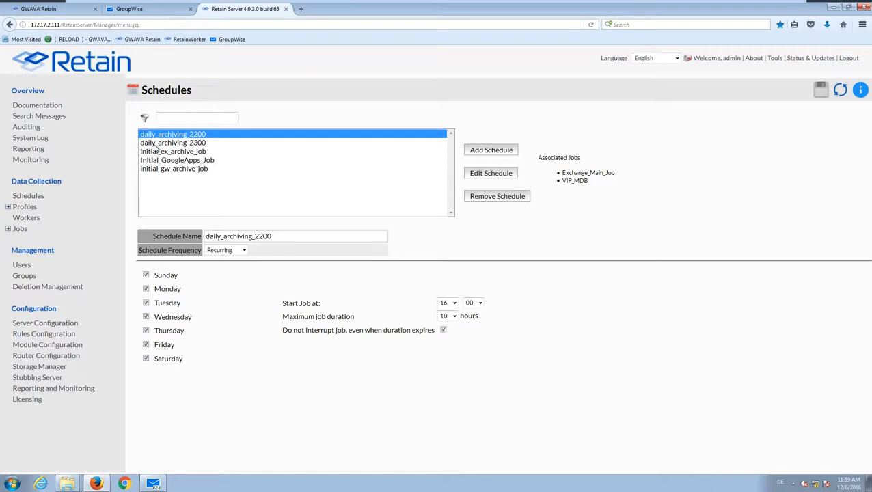
mouse_move(126, 217)
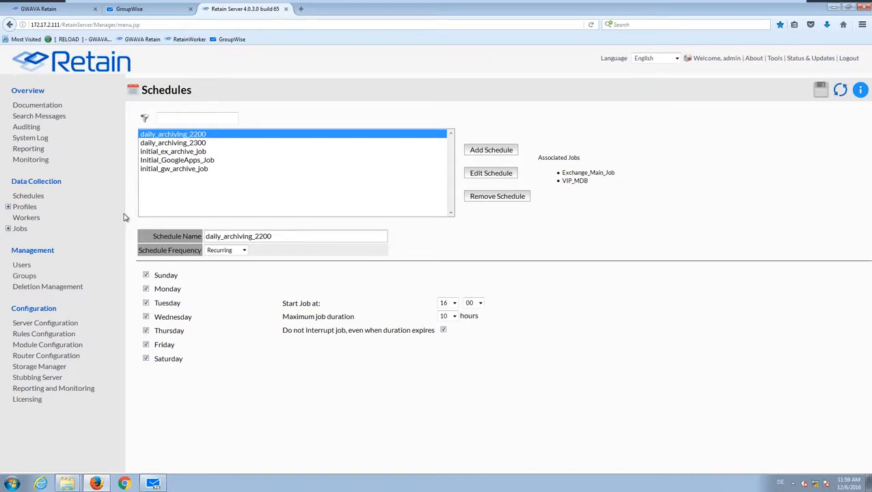
left_click(25, 207)
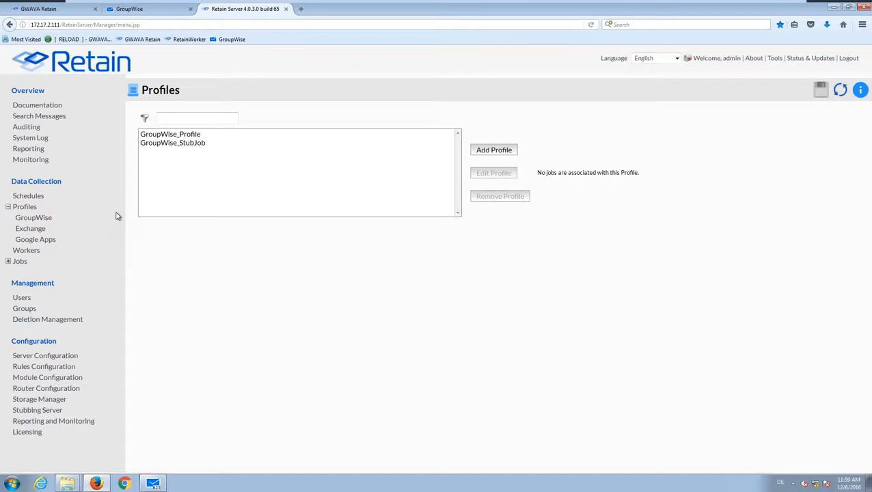
- Load GroupWise_Profile, tick then untick 'Delete archived messages from messaging system', leaving it off
left_click(169, 134)
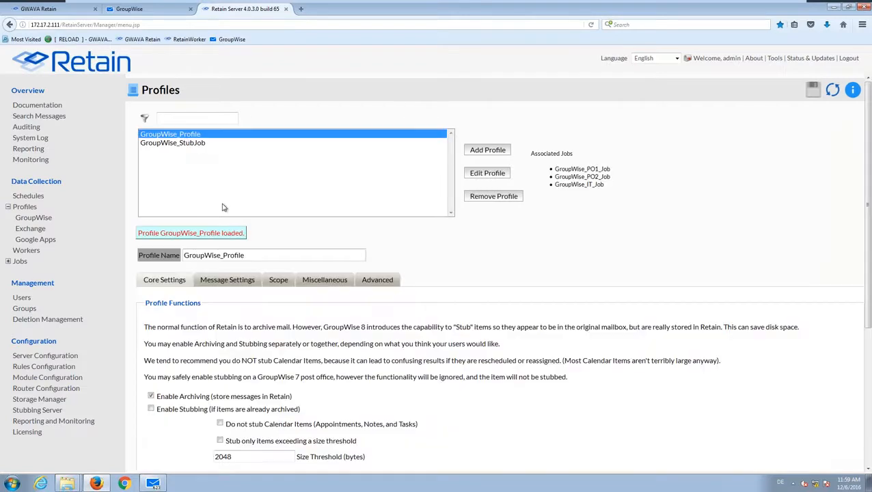
scroll("down", 3)
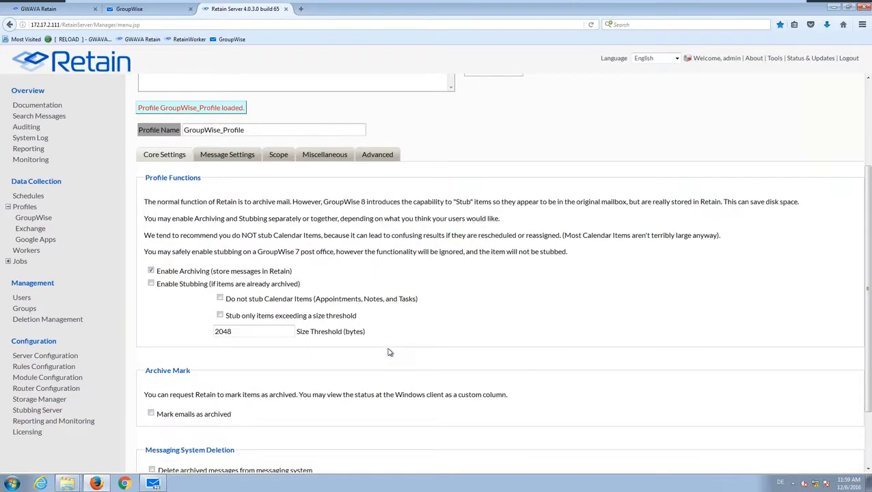
scroll("down", 3)
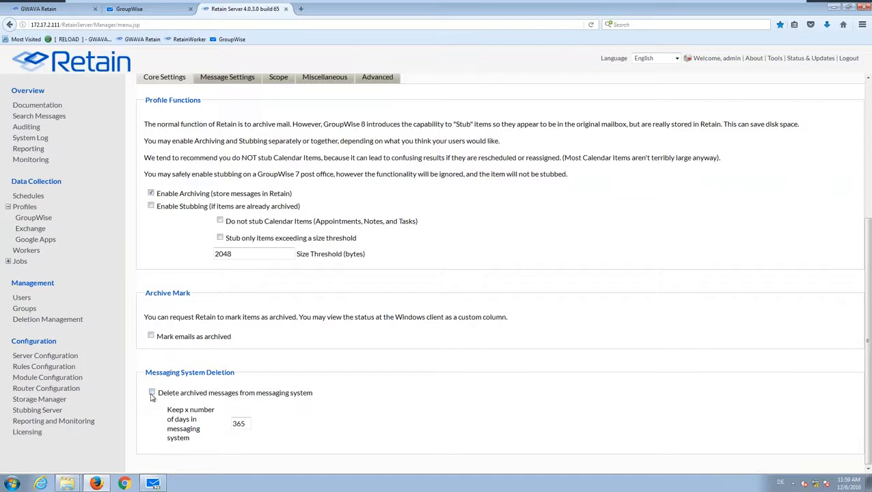
left_click(150, 392)
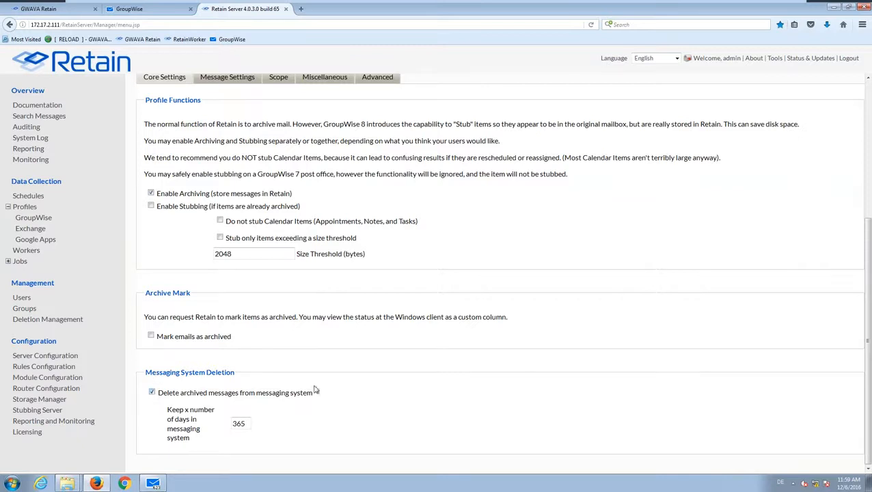
mouse_move(254, 413)
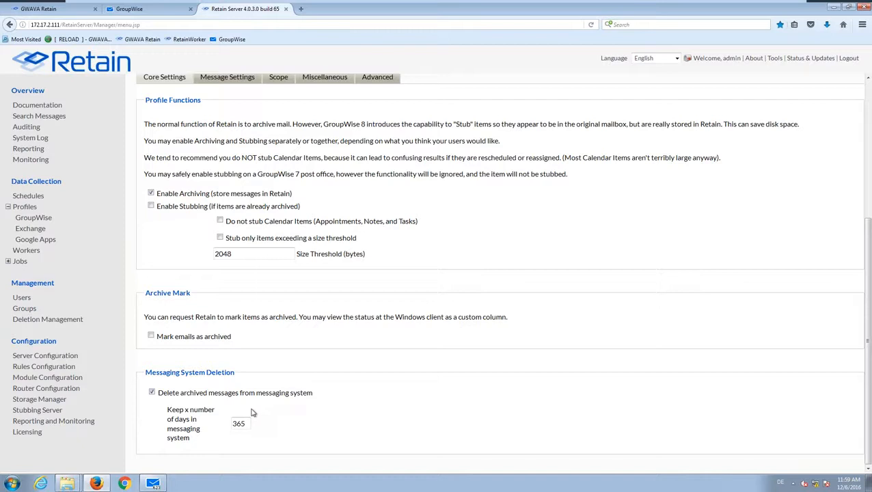
left_click(150, 392)
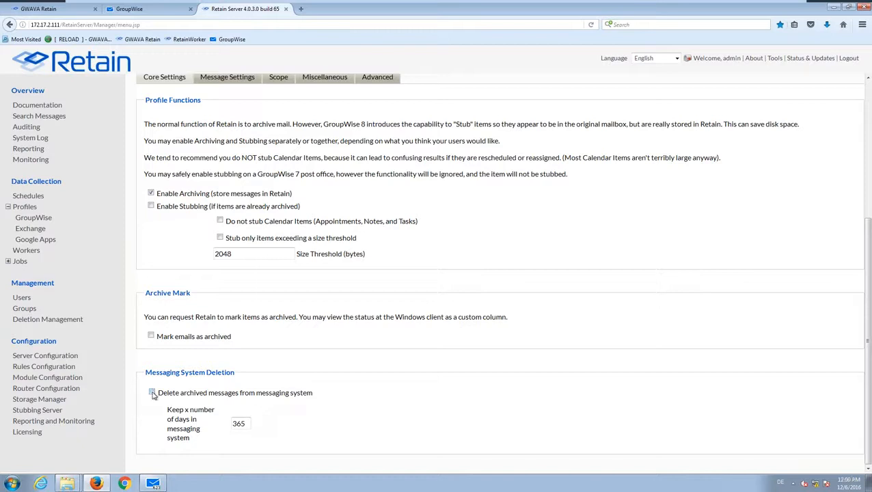
left_click(32, 217)
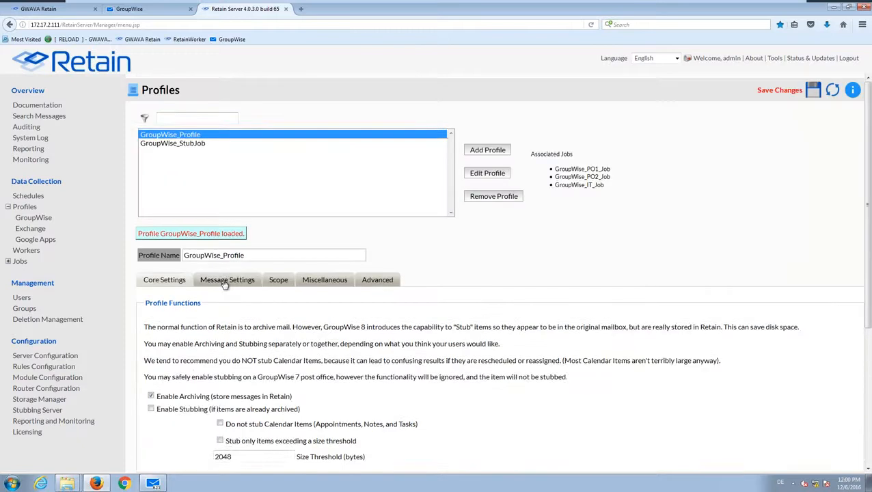
- Review GroupWise_Profile's Message Settings: users and resources, mail, appointments, notes, phone, all sources
left_click(227, 278)
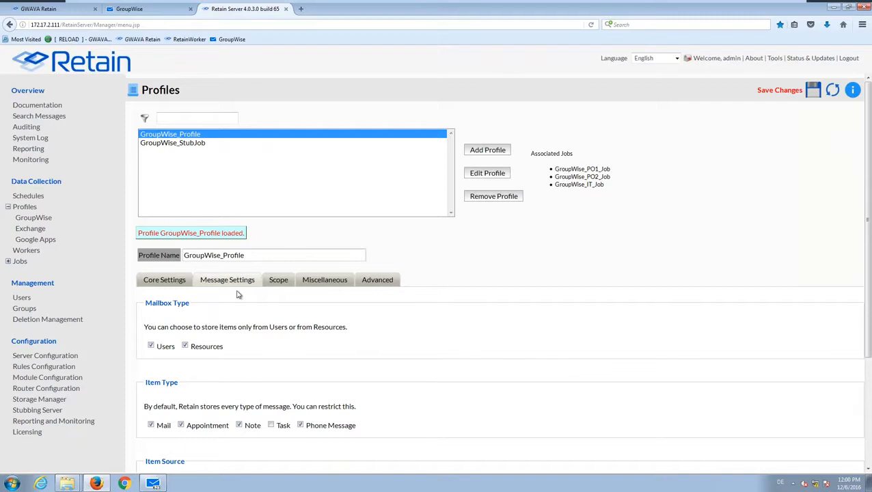
scroll("down", 3)
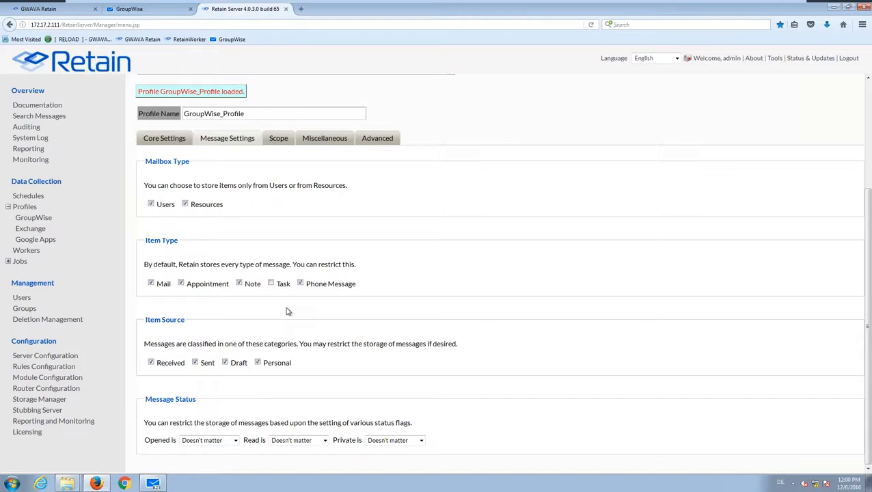
mouse_move(240, 302)
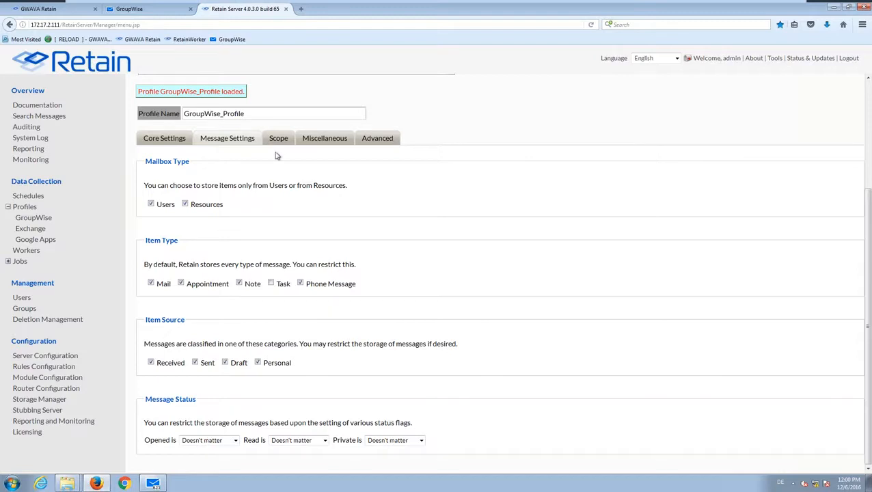
- Review GroupWise_Profile's Scope, then list the GroupWise jobs including GroupWise_IT_Job and GroupWise_StubJob
left_click(279, 137)
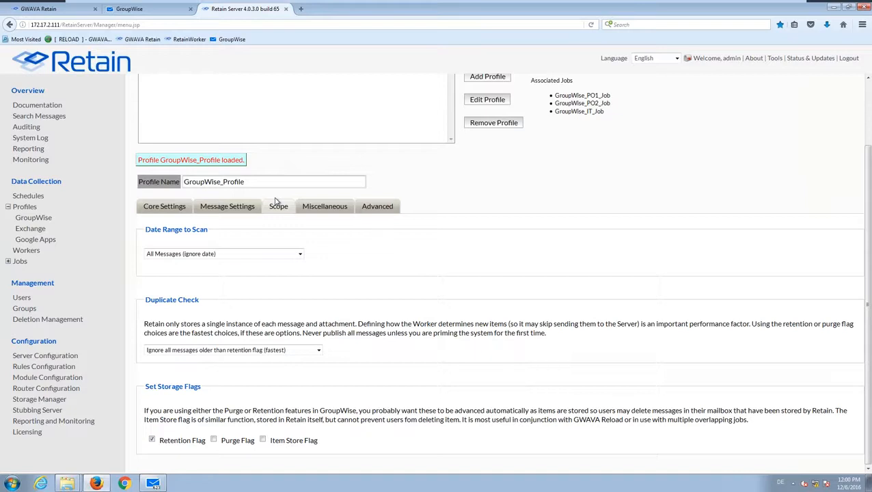
mouse_move(283, 226)
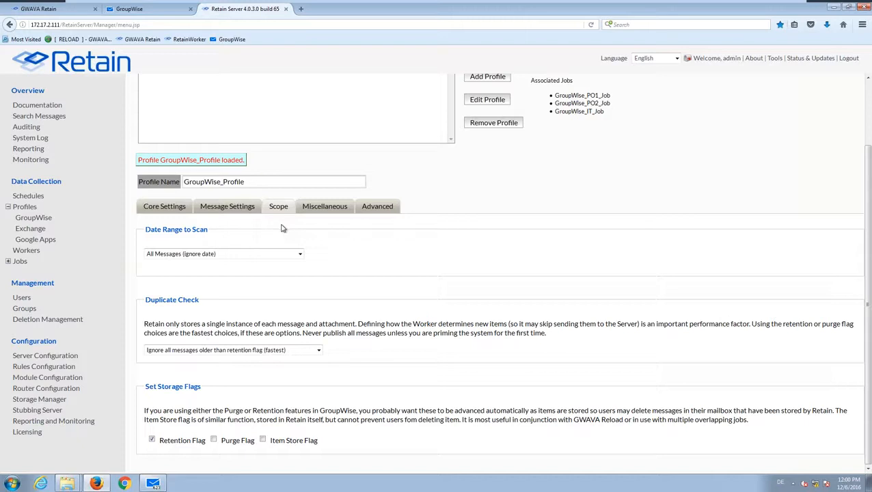
mouse_move(266, 312)
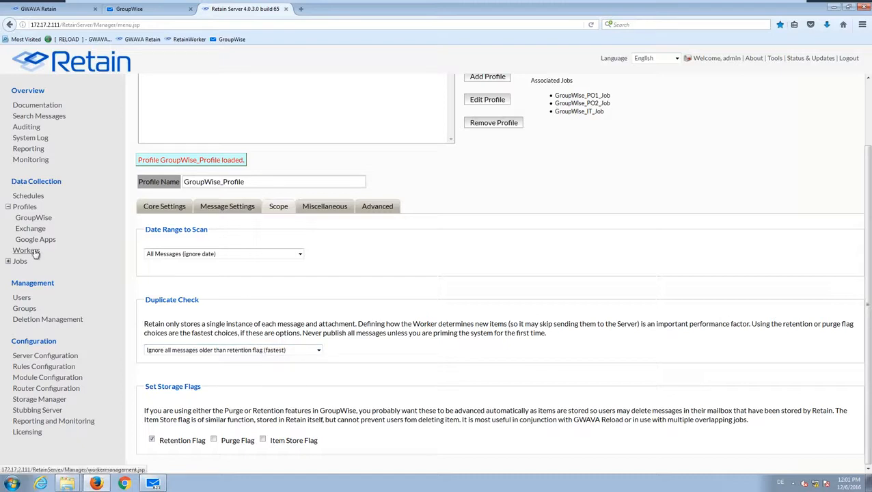
mouse_move(27, 250)
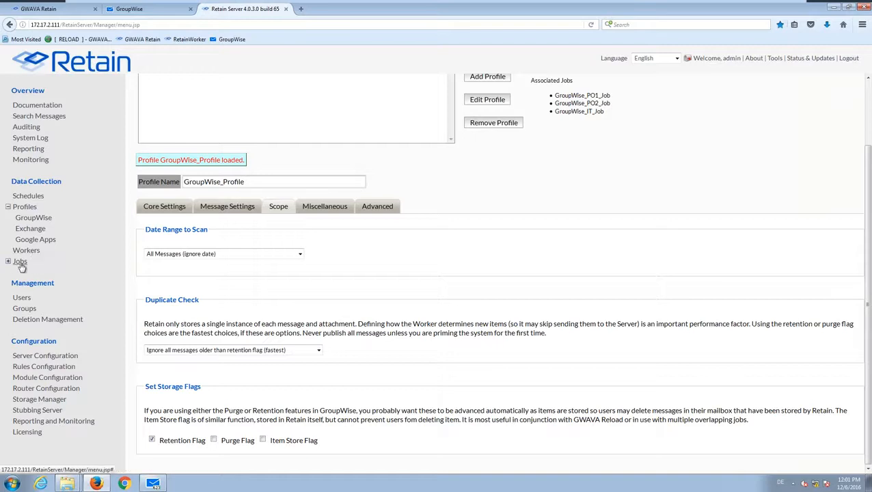
left_click(19, 261)
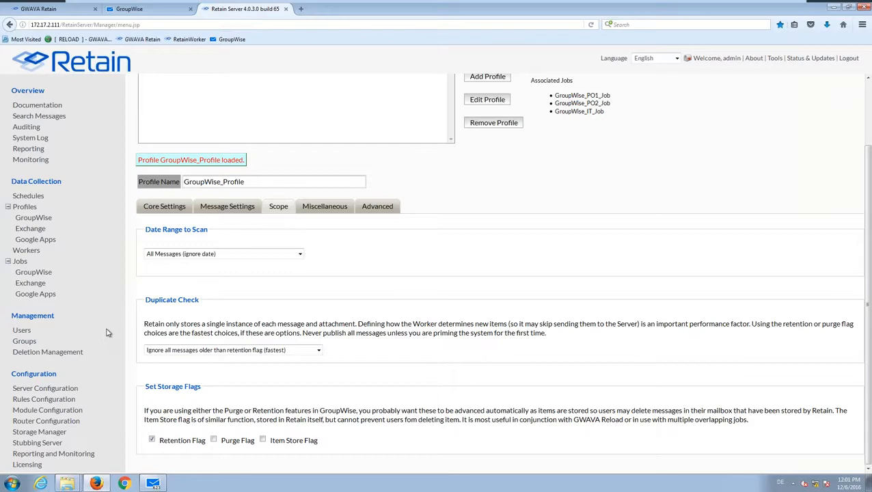
left_click(32, 272)
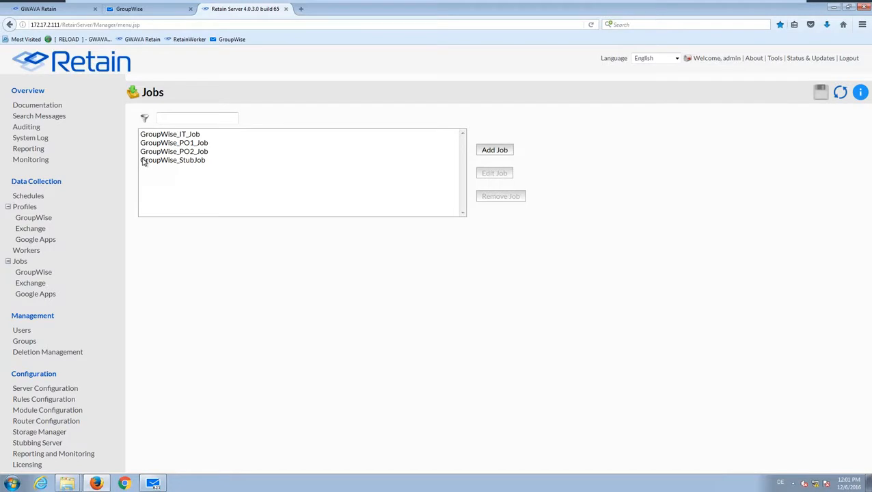
- Load GroupWise_IT_Job, assign schedule initial_gw_archive_job, and expand Mail Servers to show gwpo1 and gwpo2
left_click(170, 134)
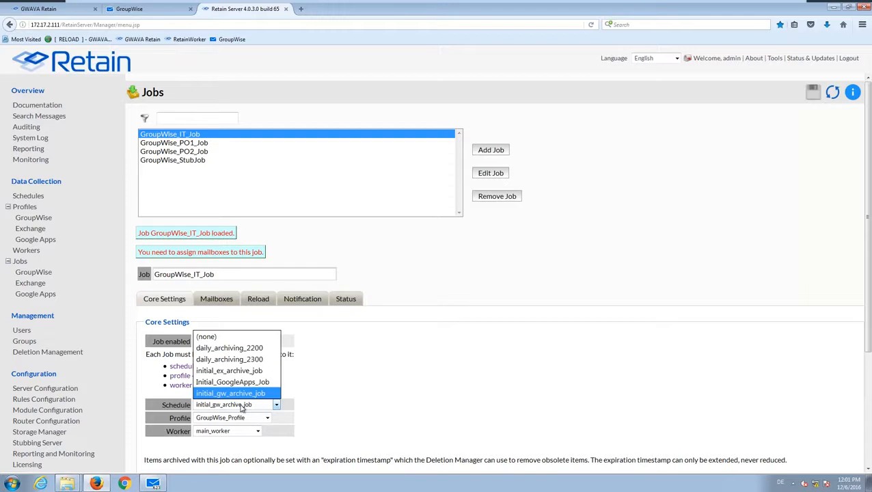
left_click(229, 393)
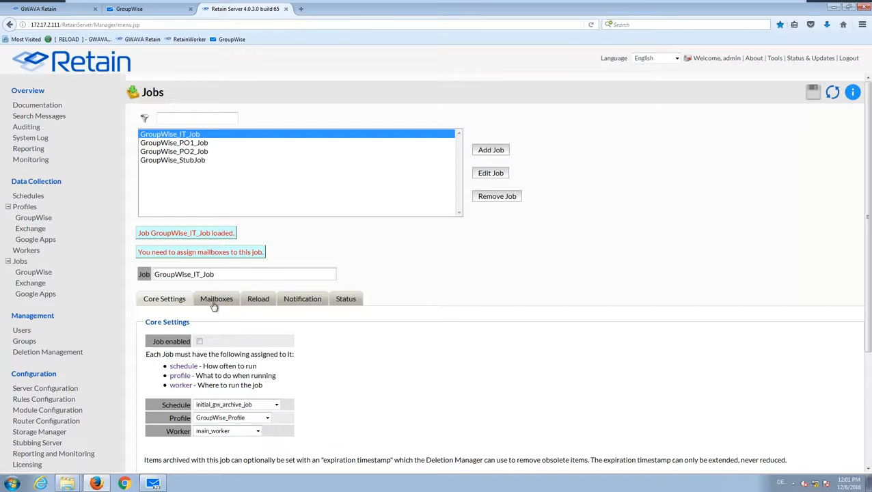
left_click(216, 297)
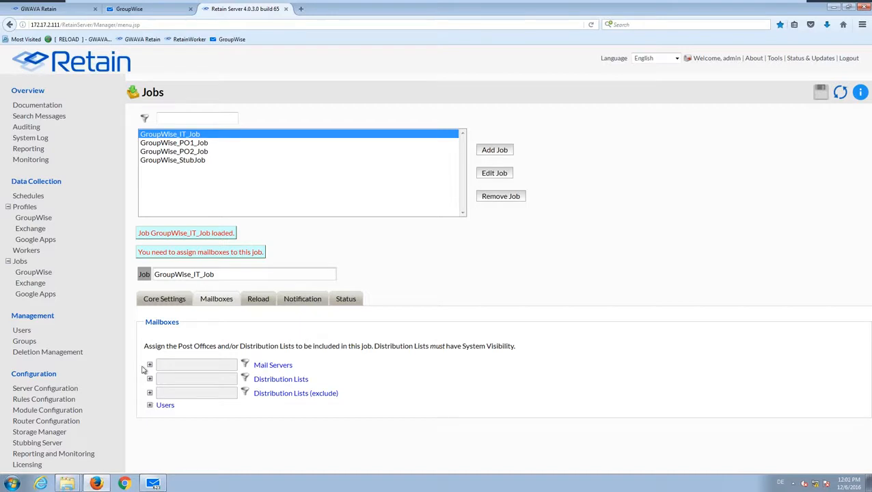
left_click(149, 363)
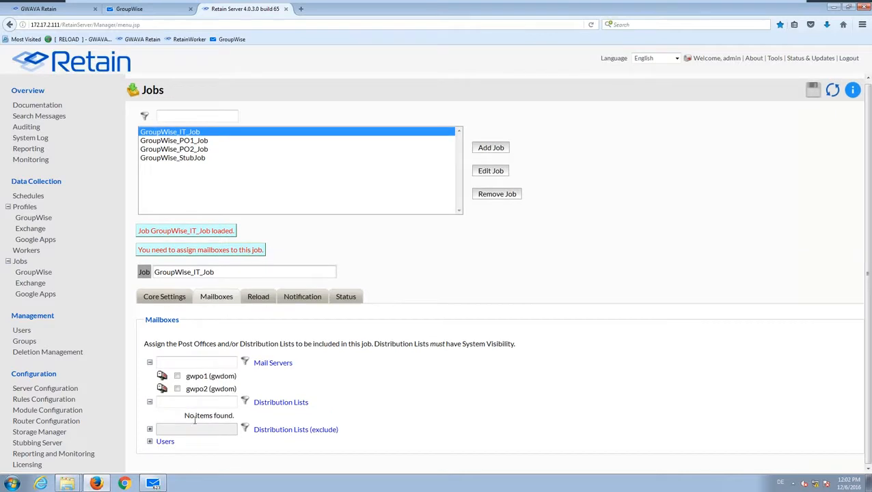
mouse_move(142, 418)
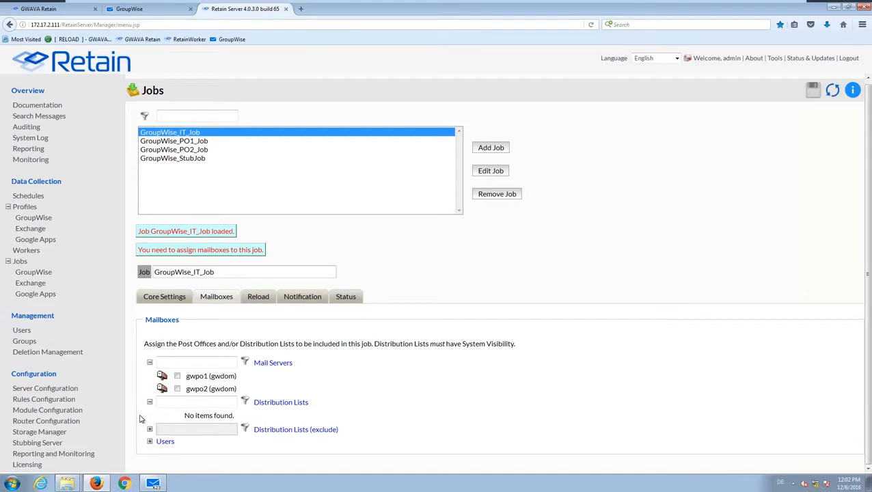
mouse_move(44, 399)
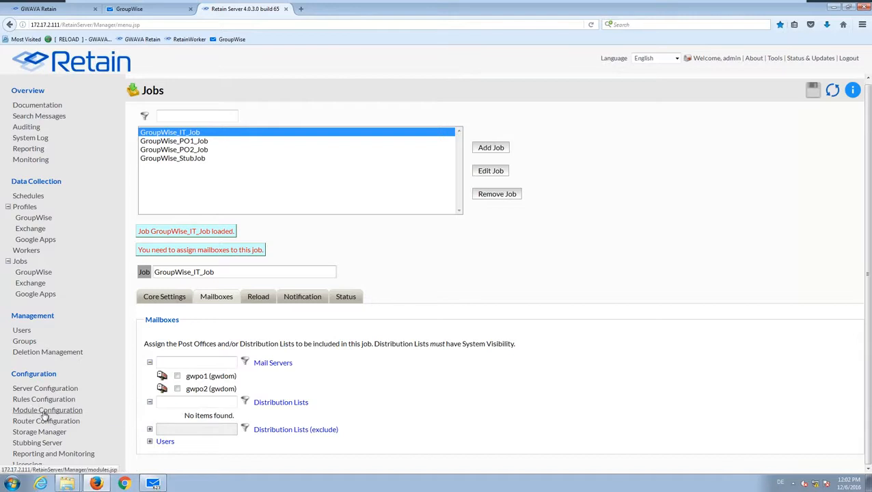
- Refresh the cached address book from Module Configuration and return to the GroupWise jobs list
left_click(46, 410)
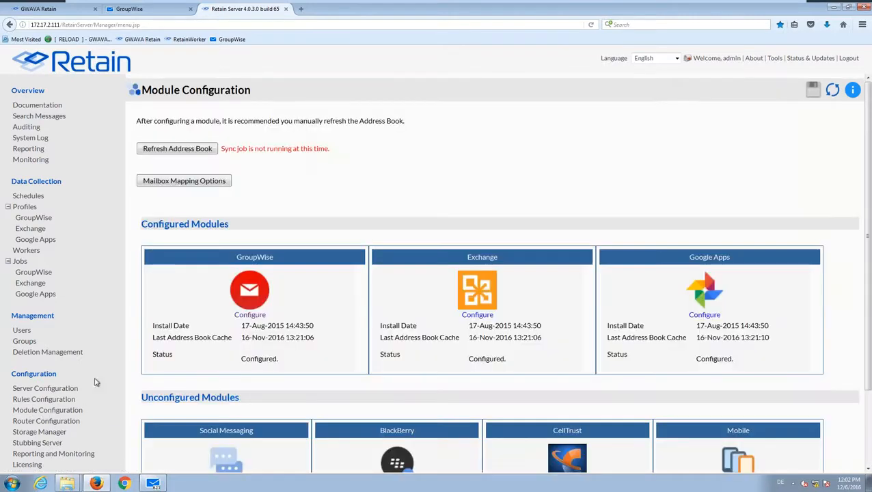
left_click(177, 148)
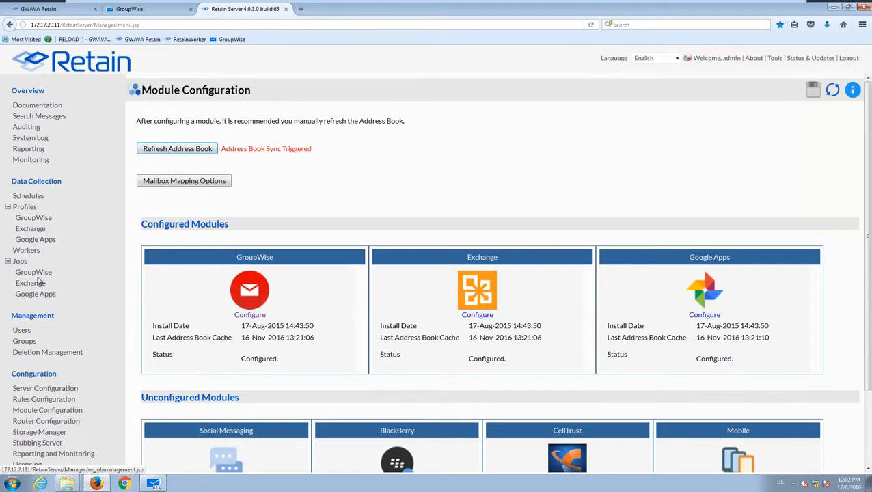
left_click(33, 271)
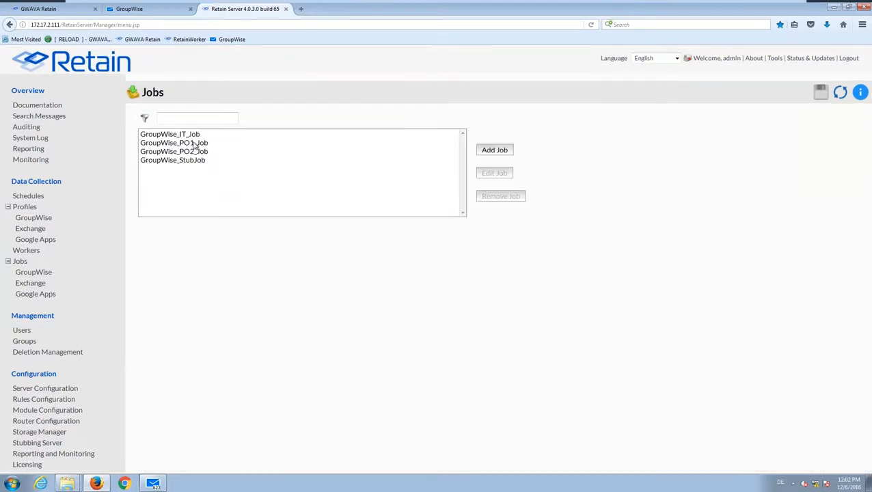
- Reload GroupWise_IT_Job's mailboxes, expand Distribution Lists and include TechTeam
left_click(169, 134)
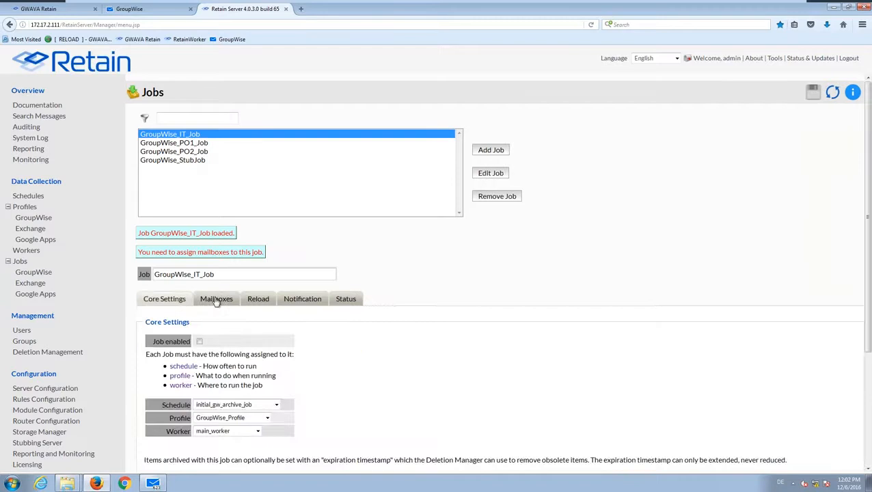
left_click(216, 298)
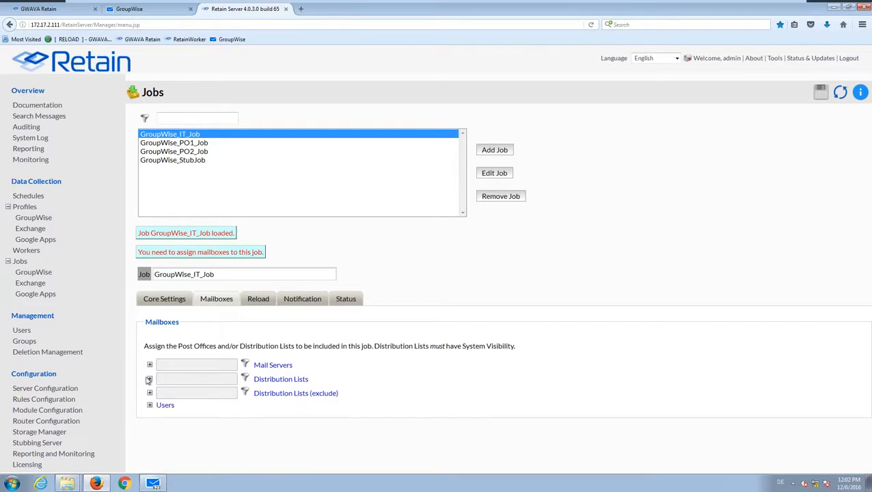
left_click(150, 380)
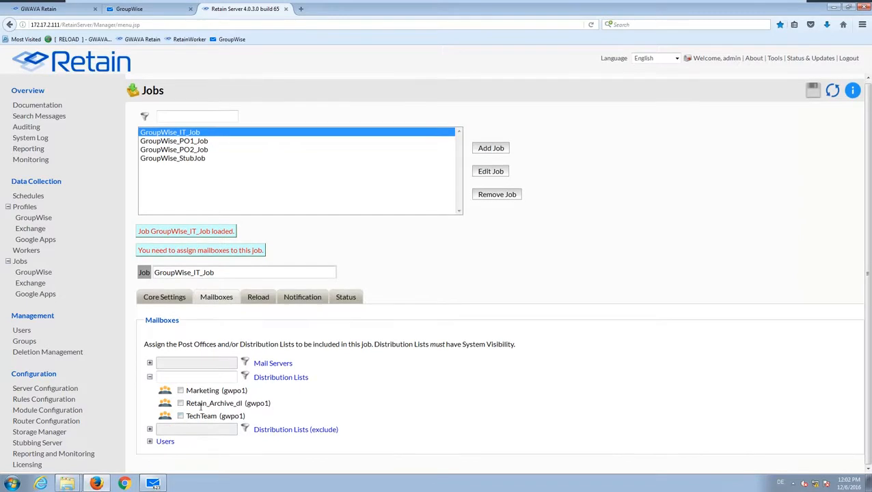
left_click(181, 415)
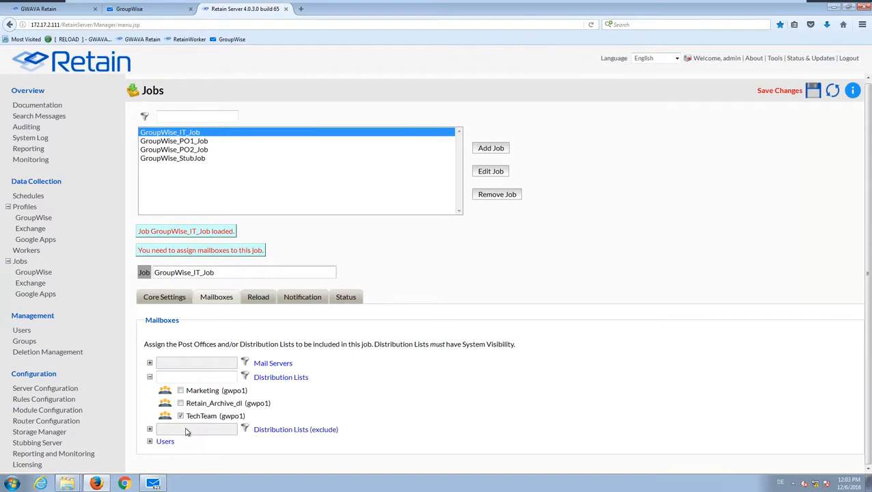
- Expand the user lists and Mail Servers, then remove TechTeam from the included lists
left_click(151, 441)
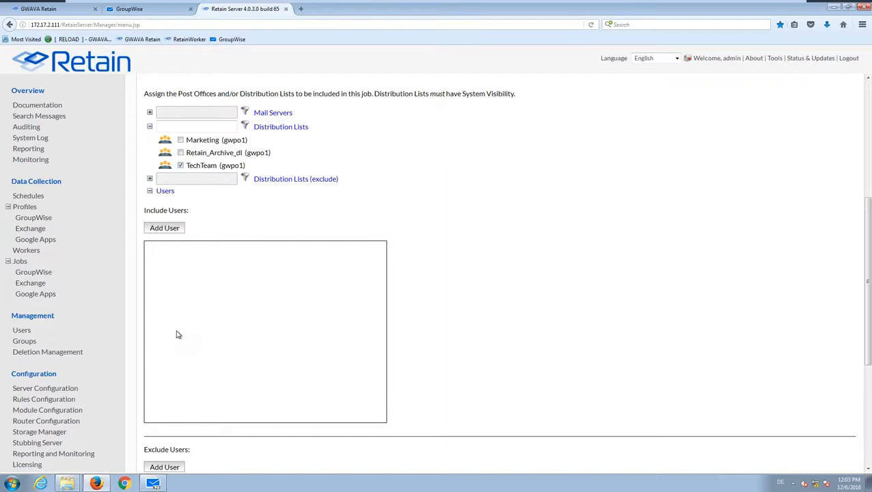
mouse_move(271, 137)
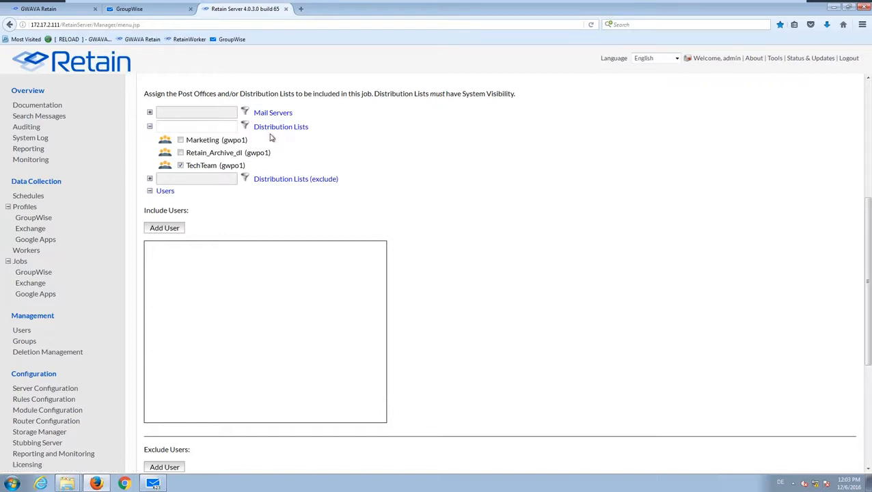
left_click(181, 166)
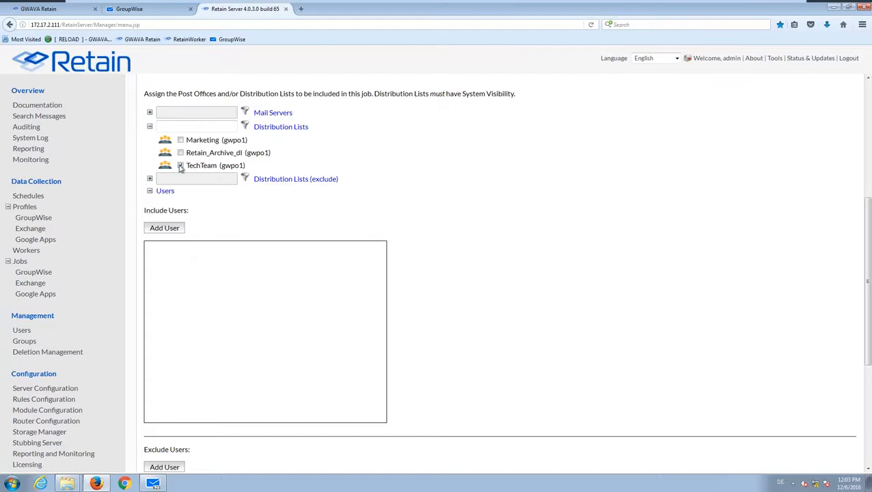
left_click(150, 112)
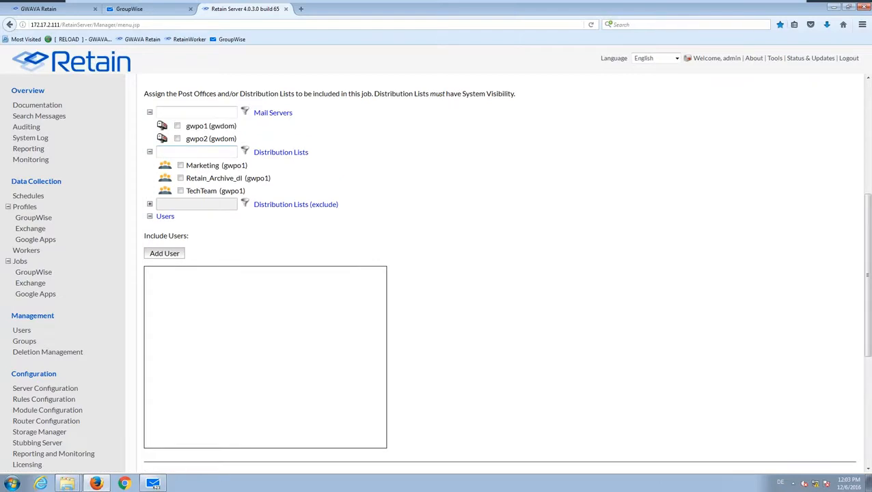
scroll("down", 3)
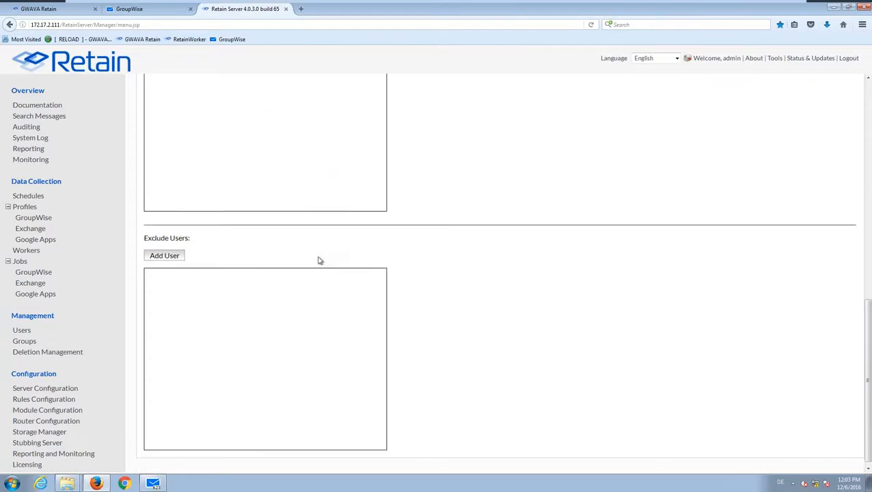
- Search the address book and add Meeting2 to the job's excluded users
left_click(164, 256)
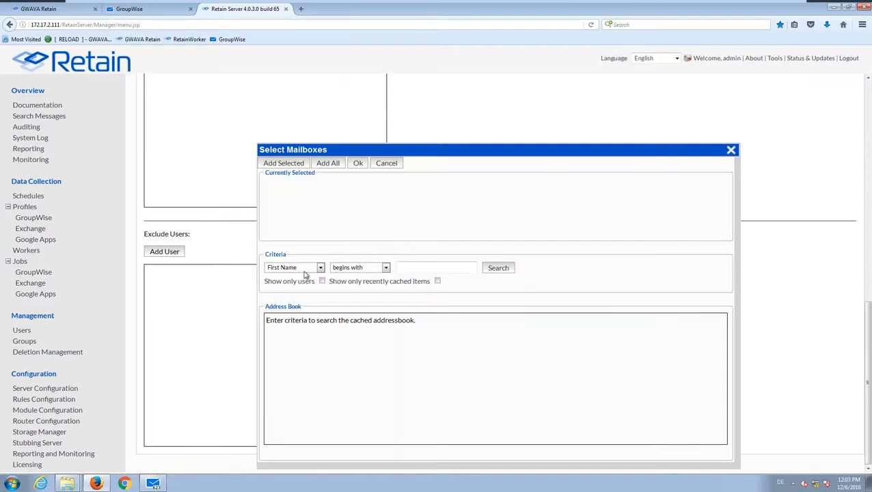
left_click(497, 266)
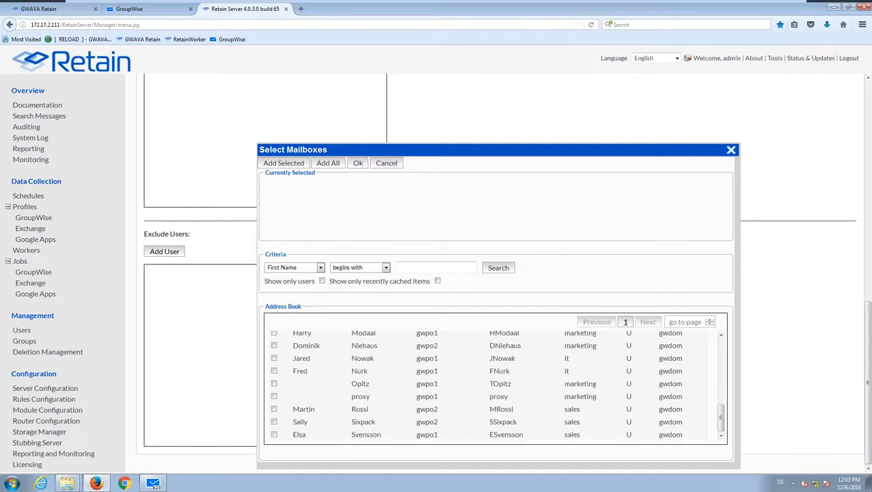
scroll("down", 3)
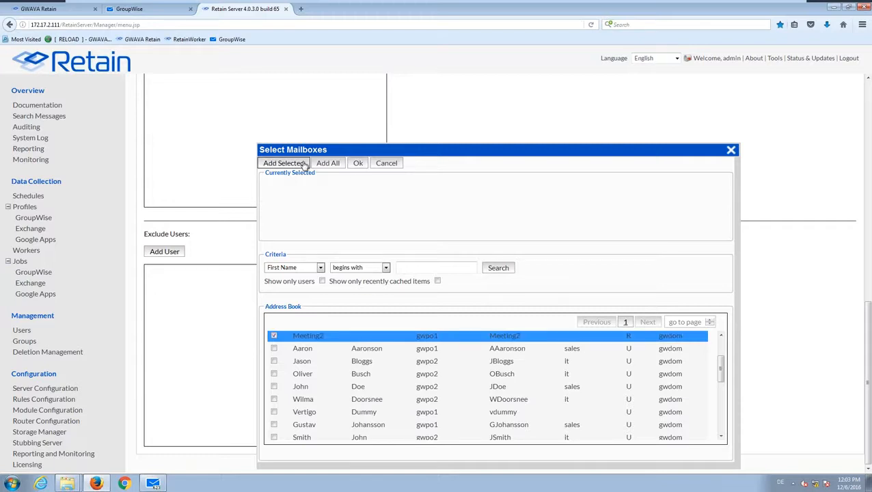
left_click(283, 162)
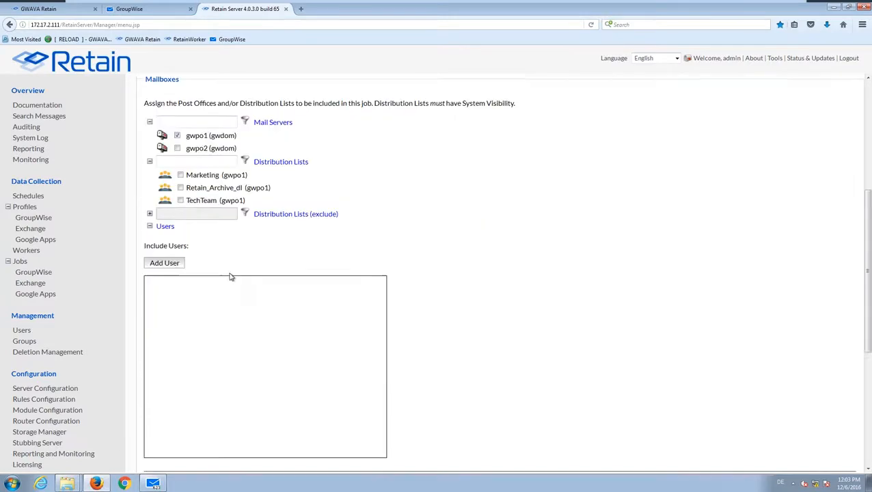
scroll("down", 3)
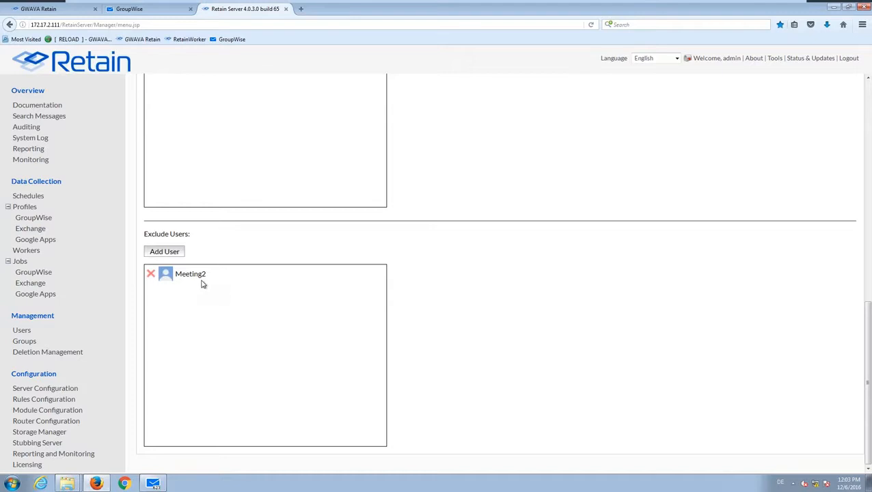
scroll("up", 3)
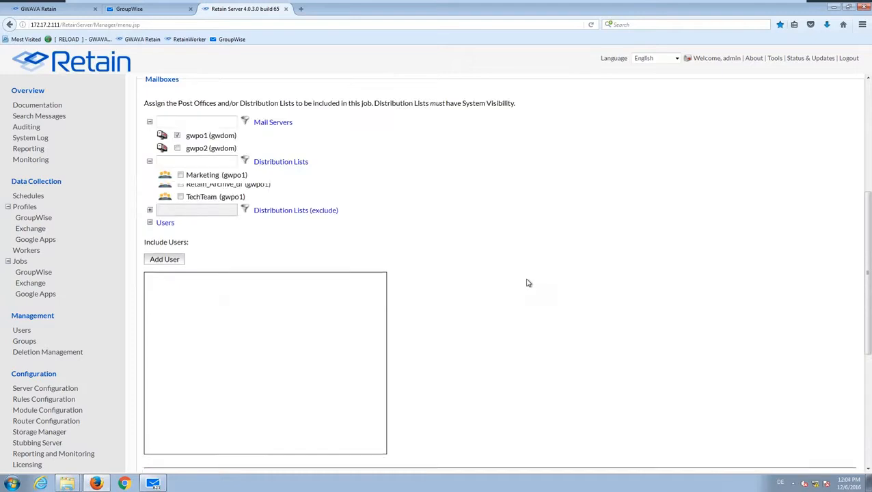
left_click(169, 80)
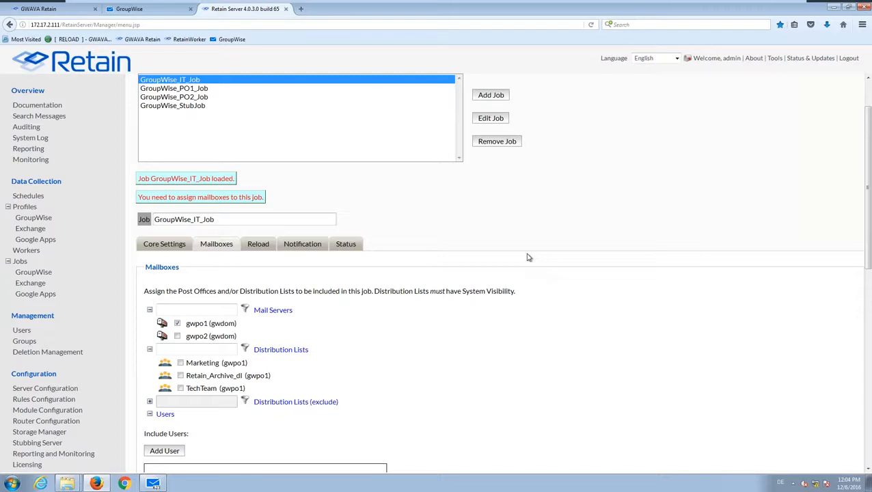
mouse_move(525, 257)
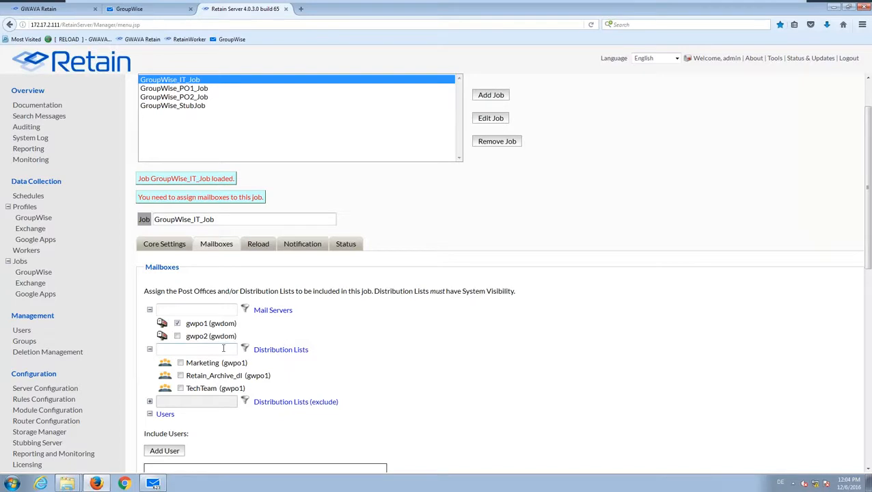
scroll("down", 3)
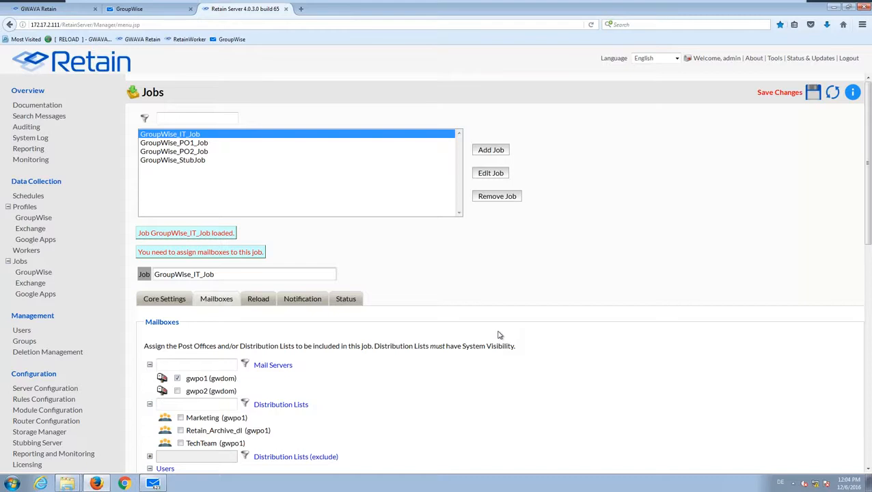
mouse_move(653, 221)
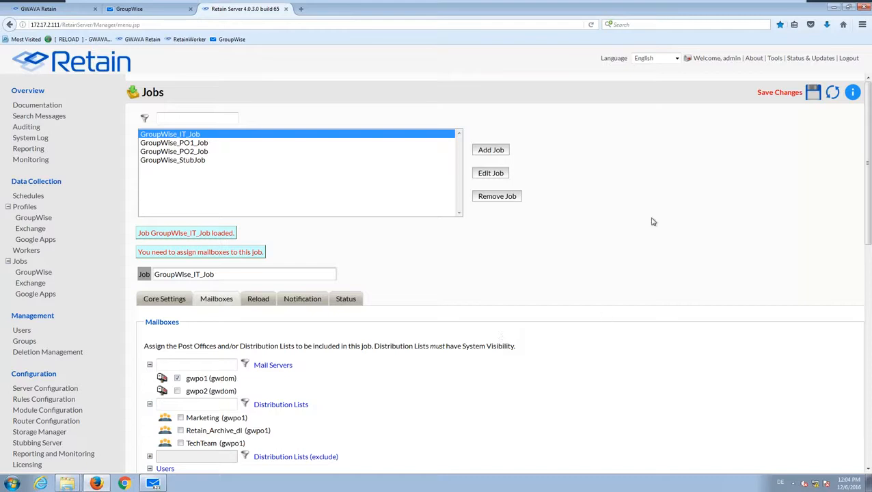
mouse_move(825, 102)
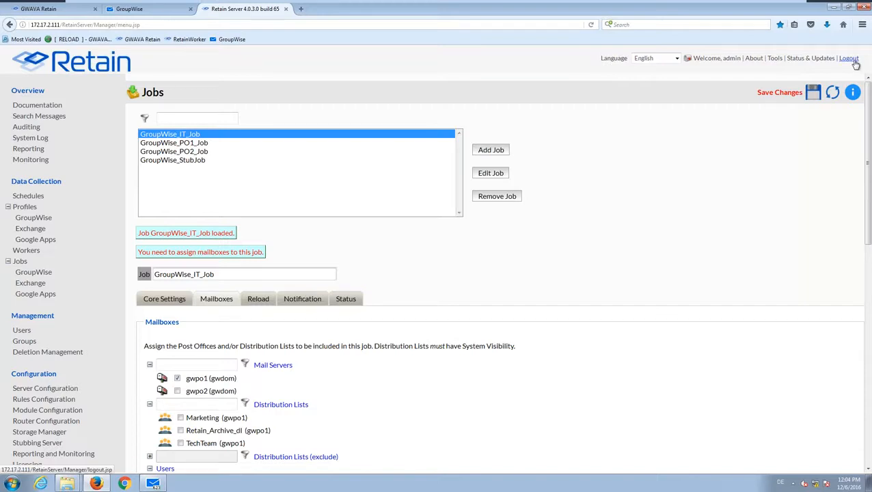
left_click(848, 58)
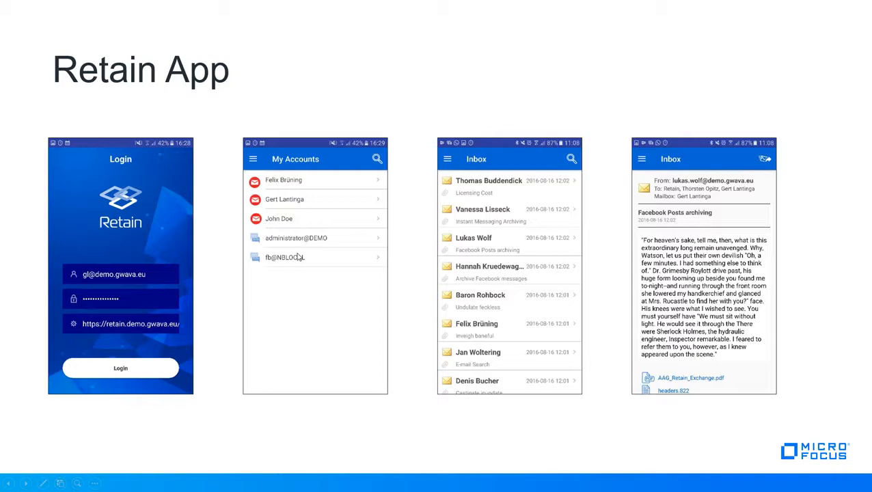
mouse_move(271, 182)
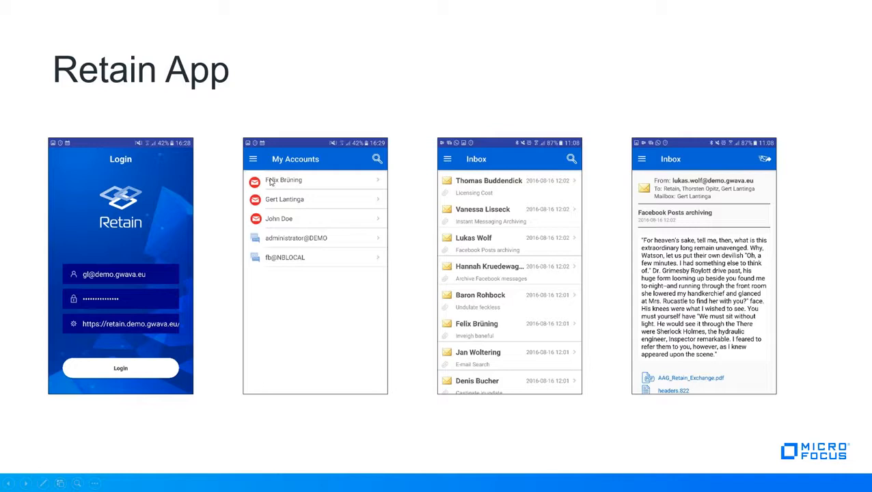